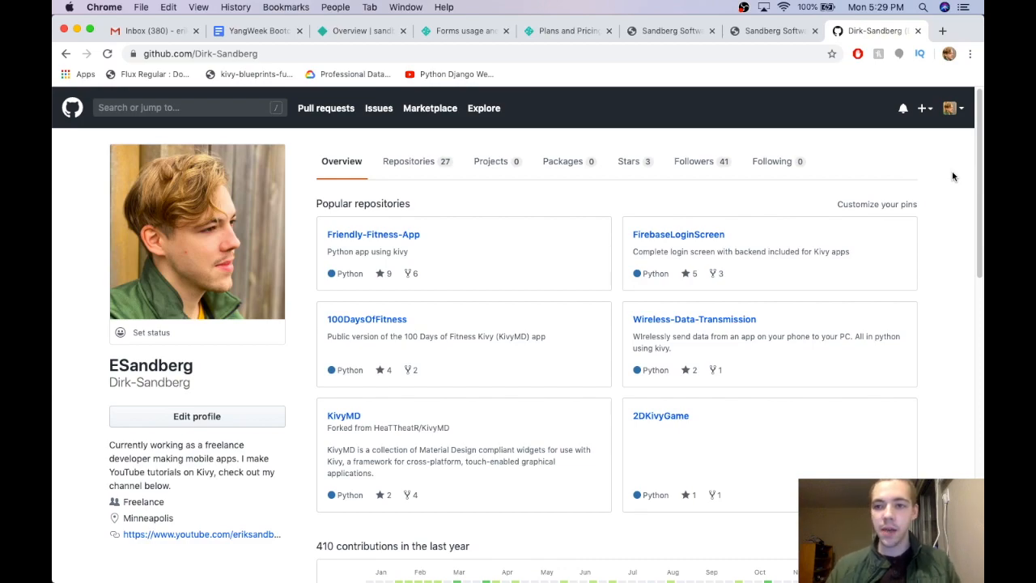
Step: Go to firebase.google.com from the GitHub tab and enter the Firebase console
left_click(942, 31)
type("firebase.google.com")
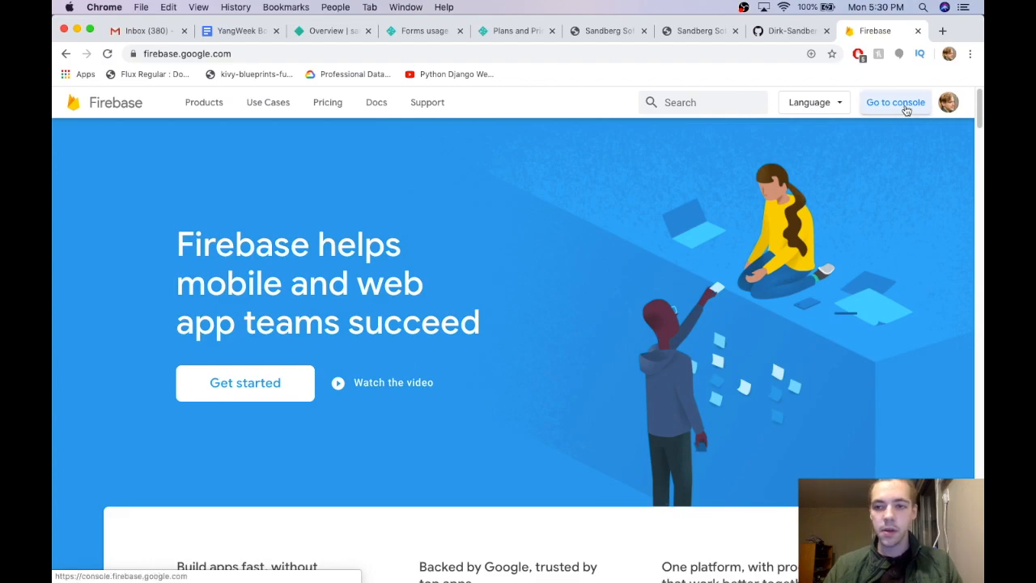
left_click(895, 102)
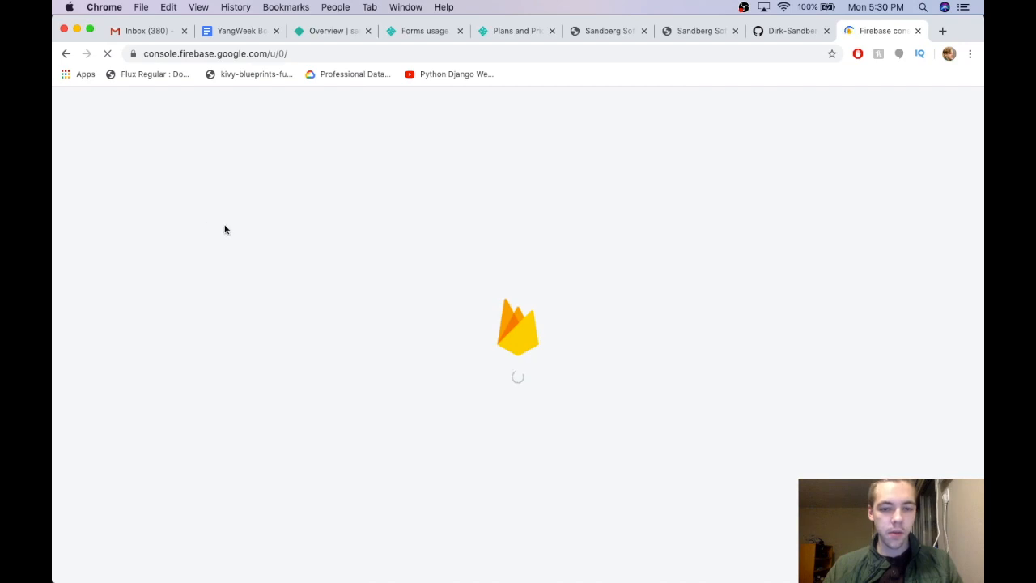
mouse_move(249, 240)
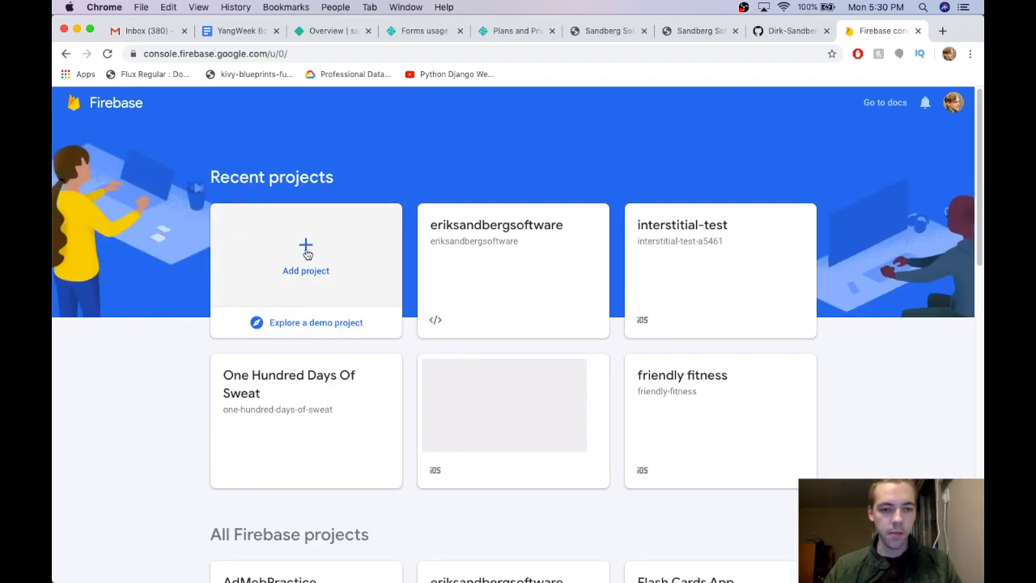
Step: Start a new Firebase project named youtube tutorial and continue past the name step
left_click(304, 256)
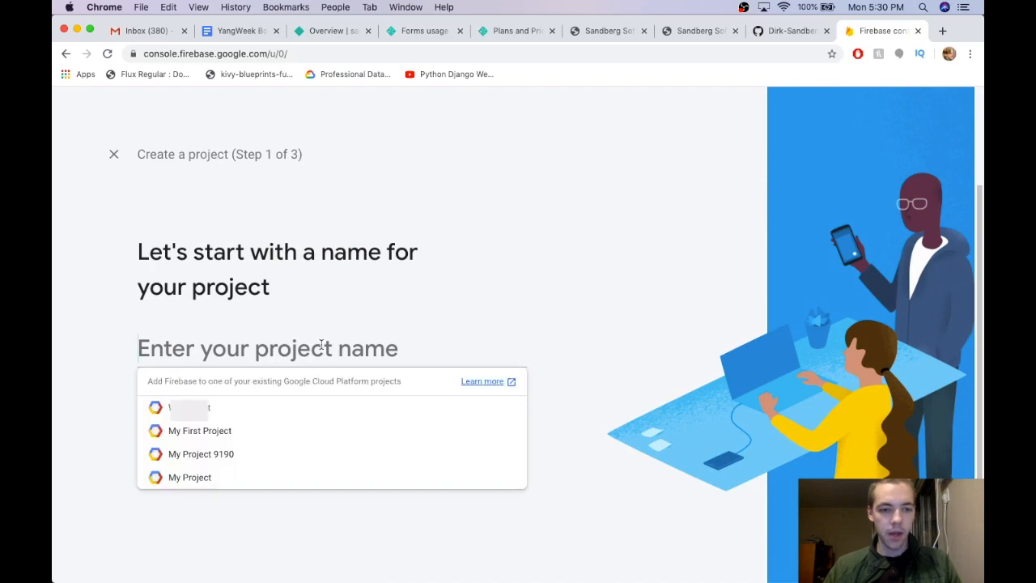
type("youtube tutorial")
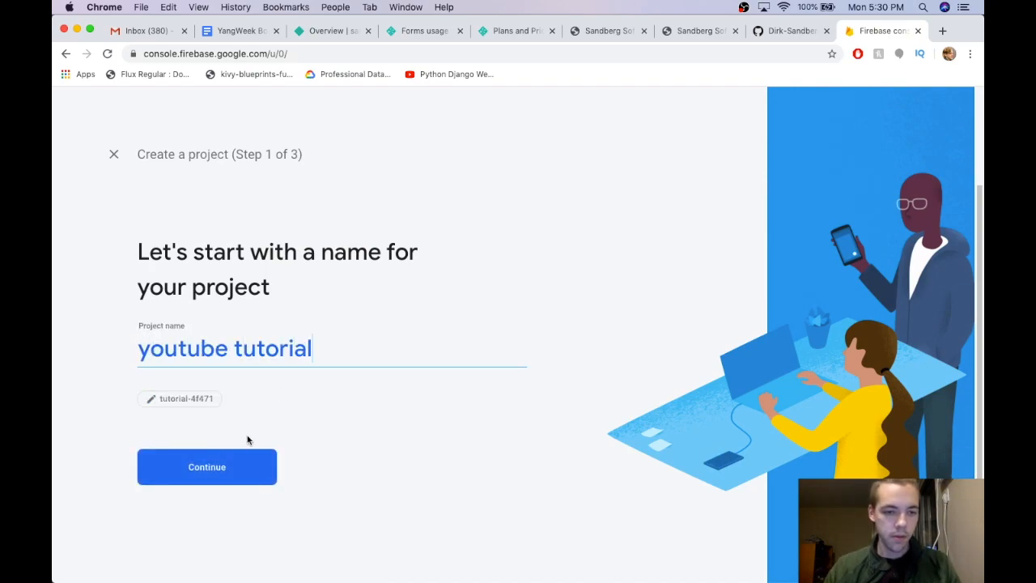
left_click(207, 466)
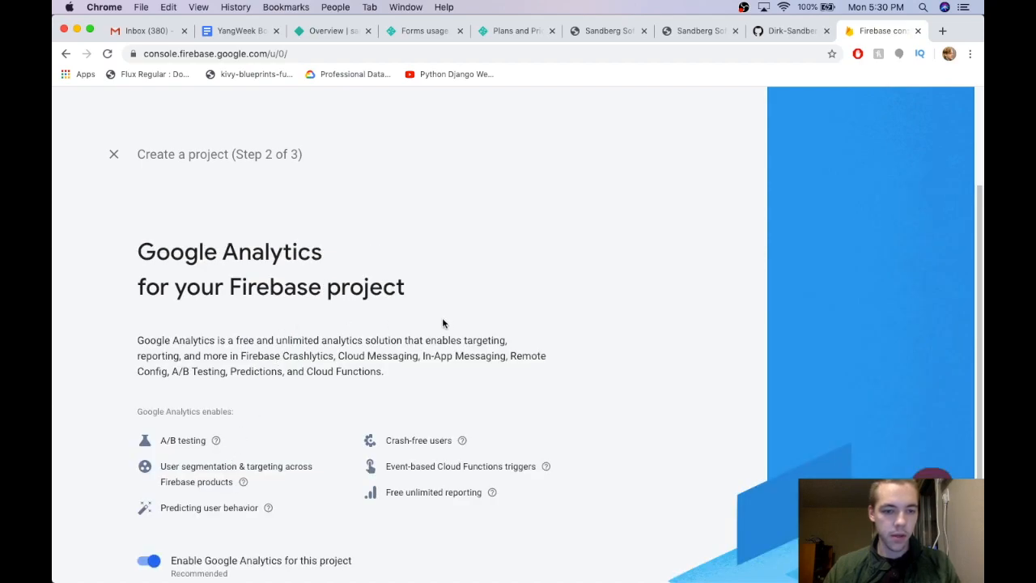
Step: Keep Google Analytics with the Default Account for Firebase, create the project and continue to its overview
scroll("down", 3)
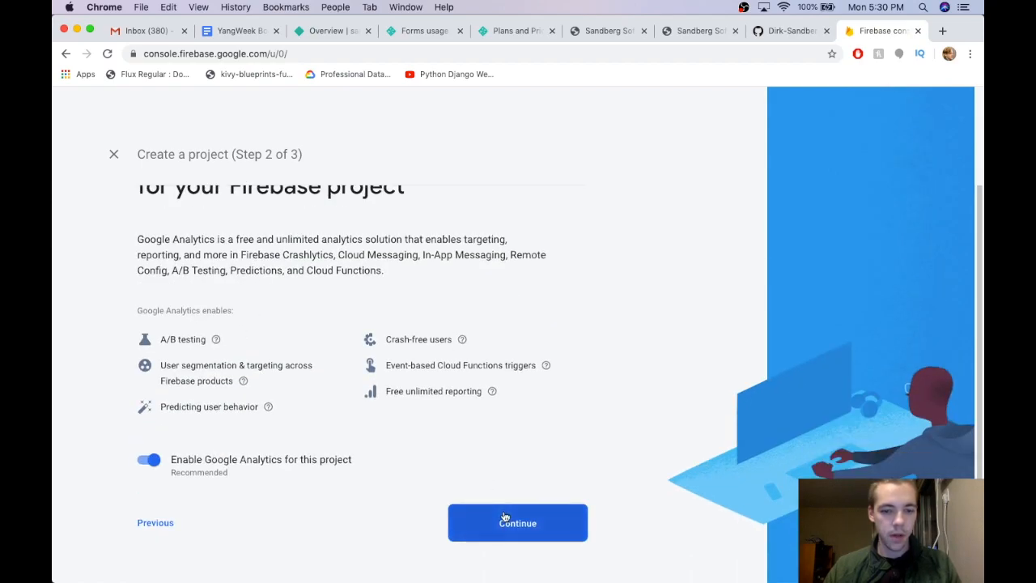
left_click(518, 521)
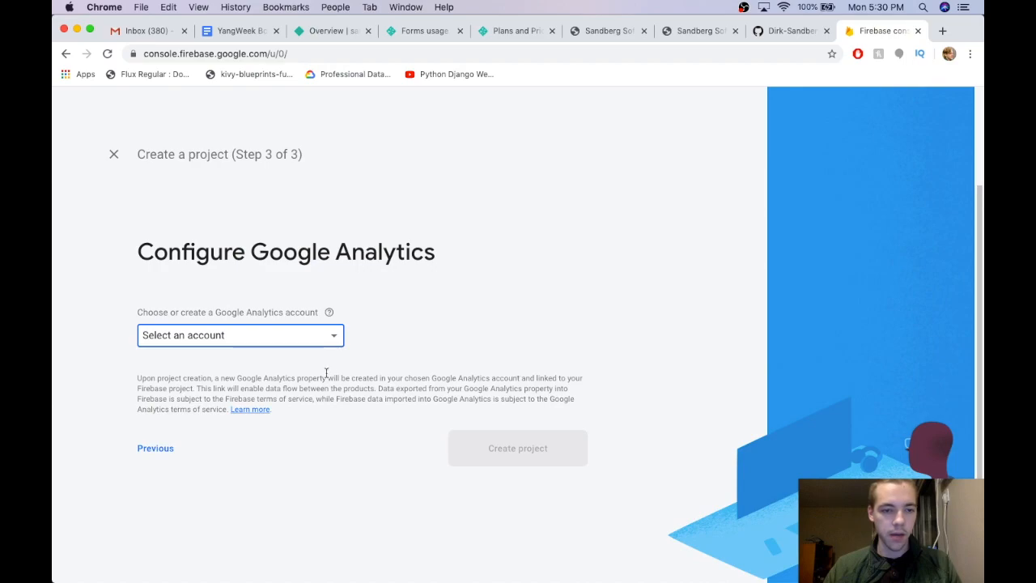
left_click(239, 335)
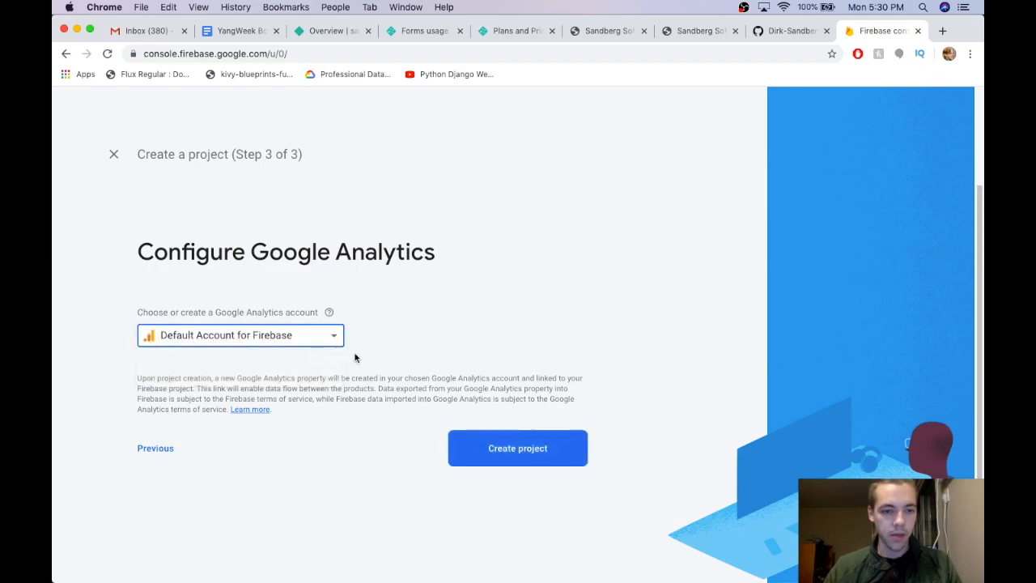
left_click(518, 446)
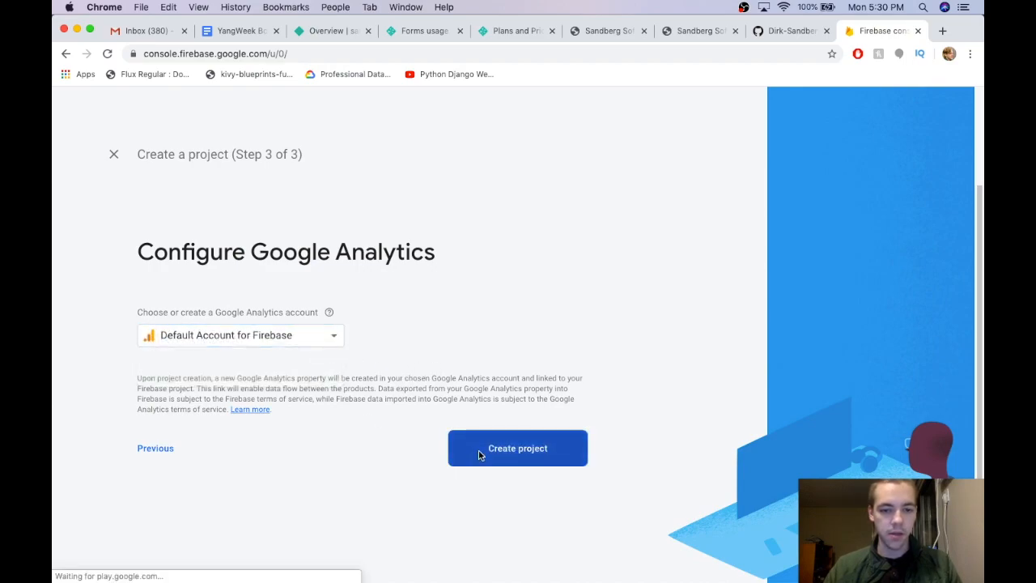
left_click(518, 446)
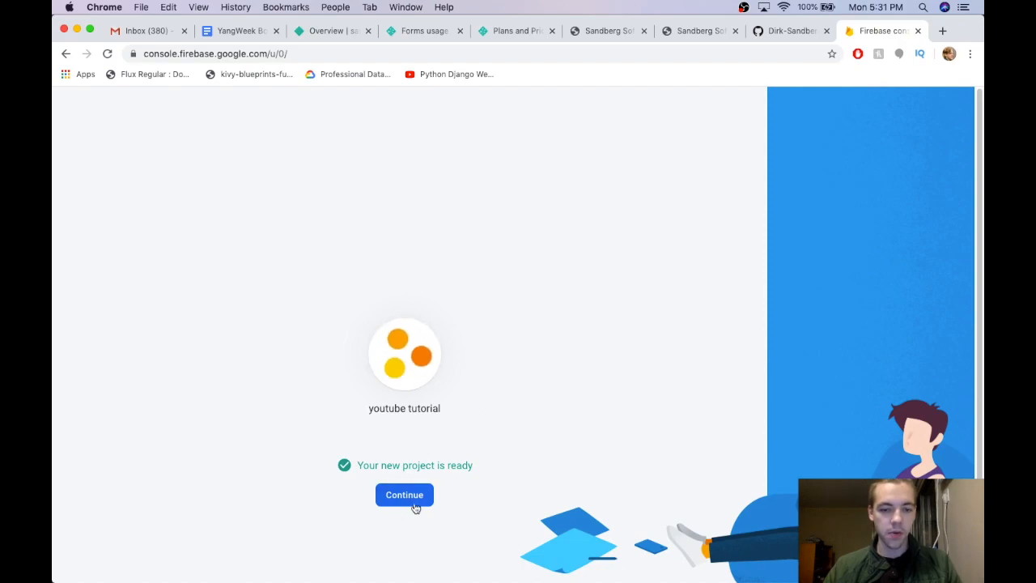
left_click(404, 495)
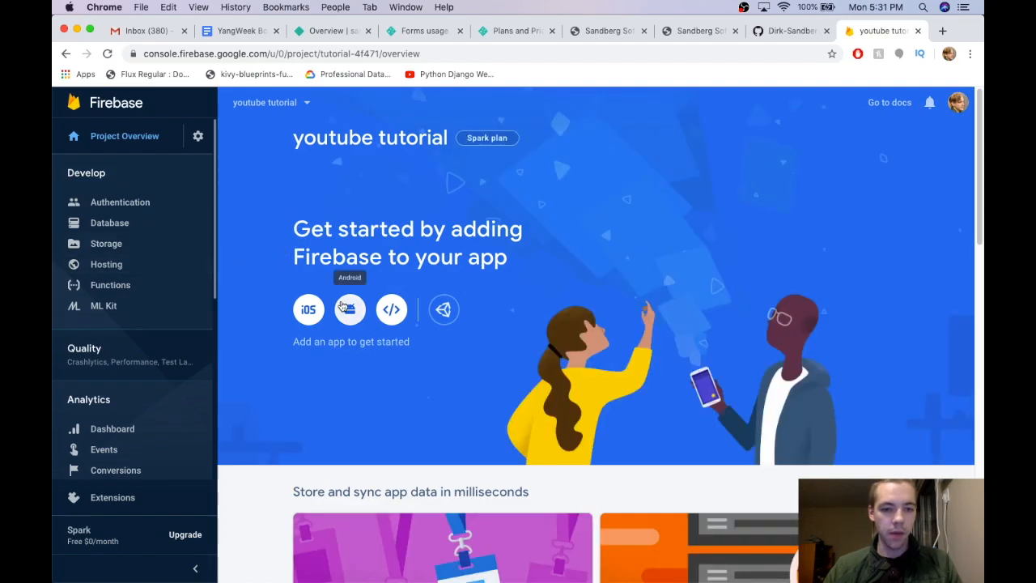
mouse_move(327, 291)
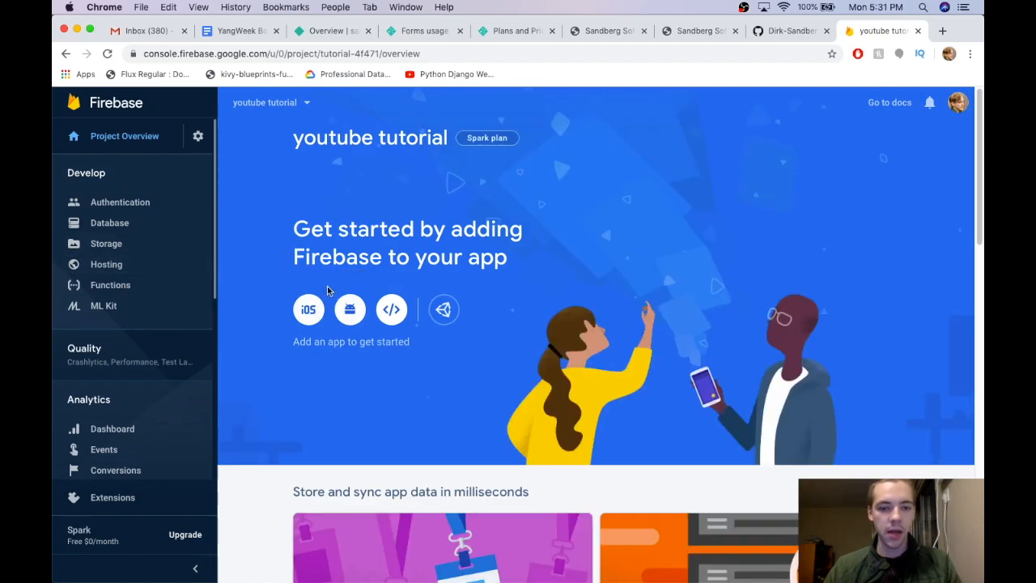
mouse_move(392, 309)
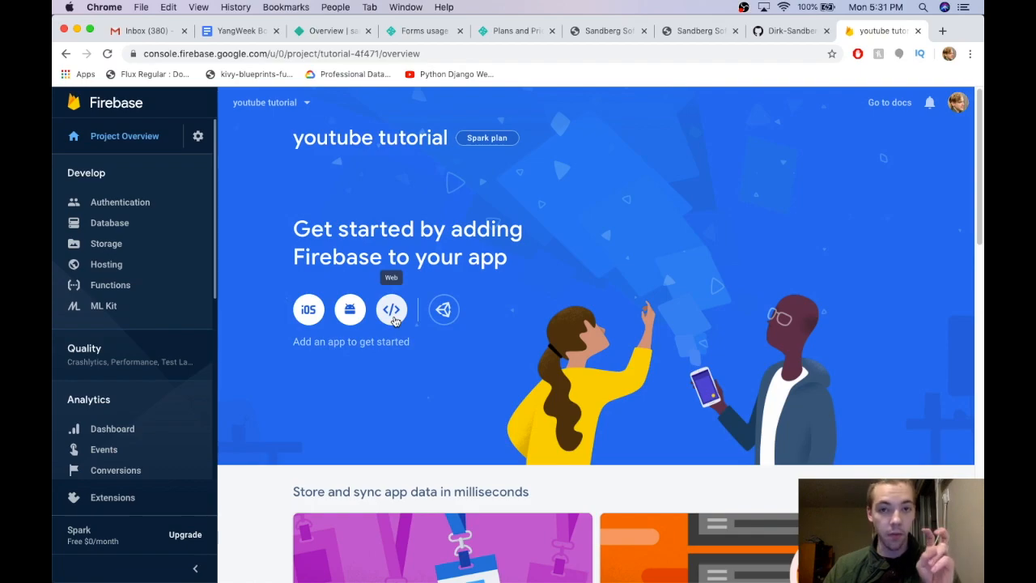
Step: Register a web app nicknamed Youtube Vid to get its Firebase SDK config snippet
left_click(392, 309)
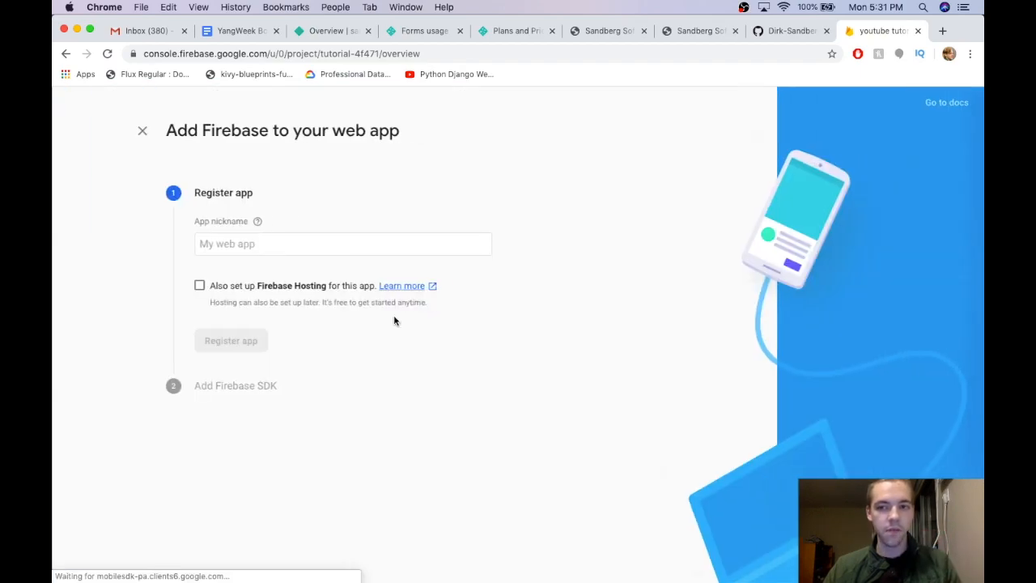
left_click(343, 243)
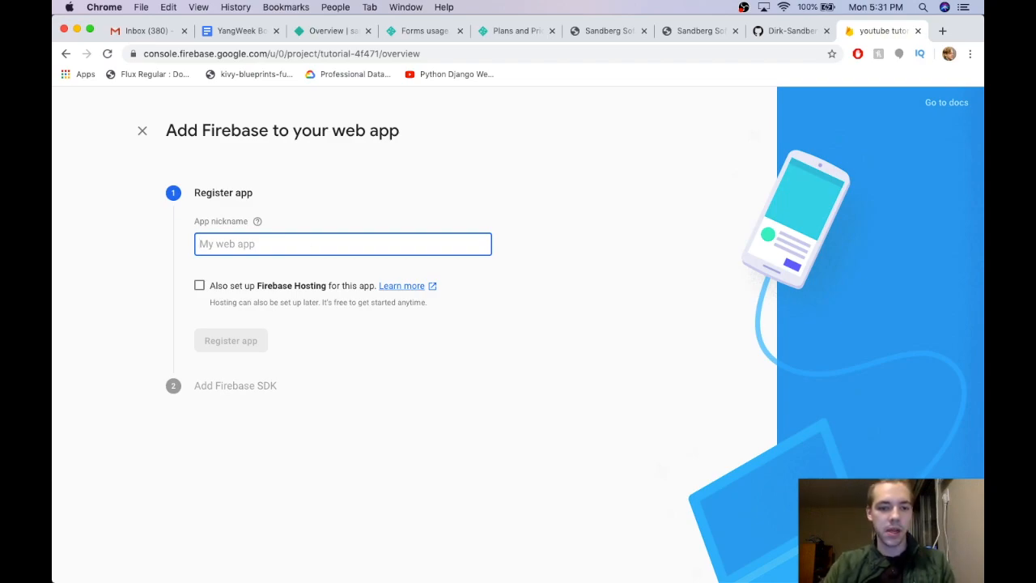
type("Youtube Vid")
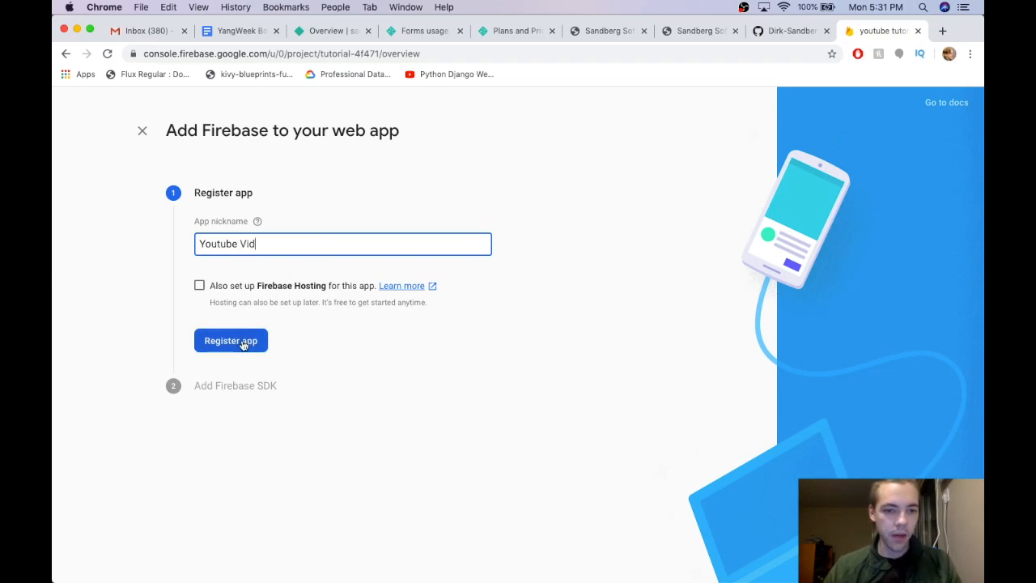
left_click(229, 340)
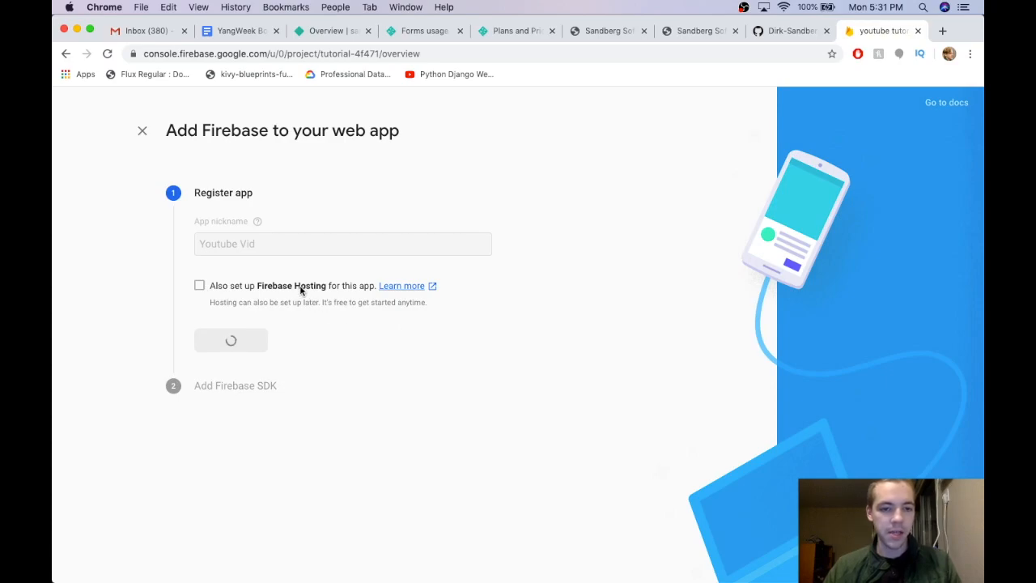
left_click(230, 340)
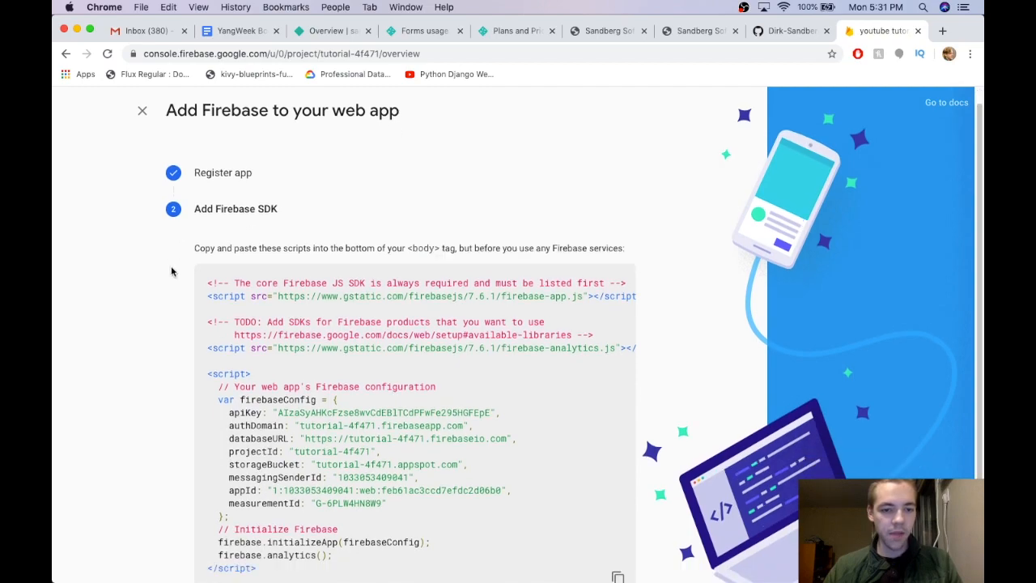
scroll("down", 3)
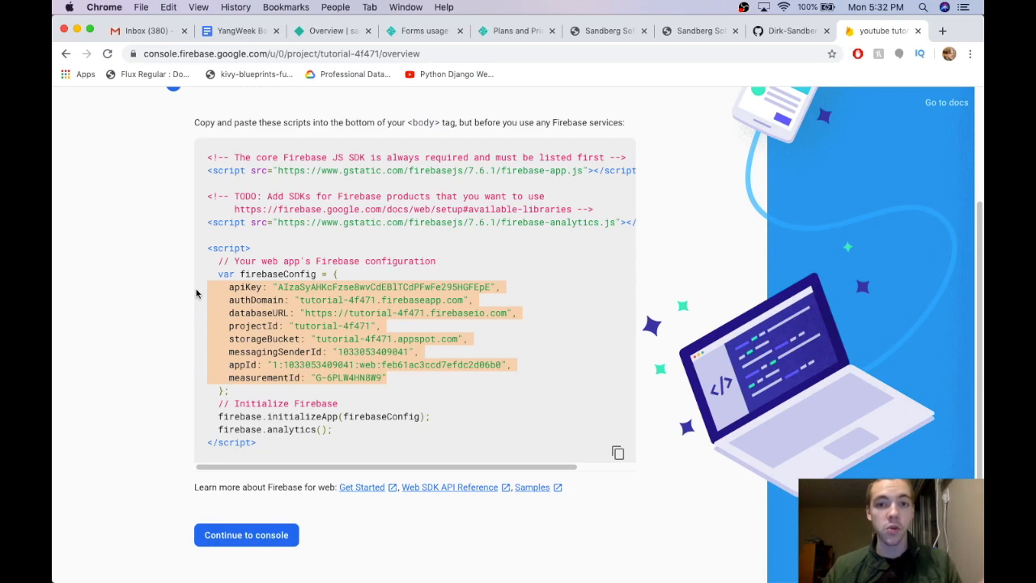
mouse_move(320, 331)
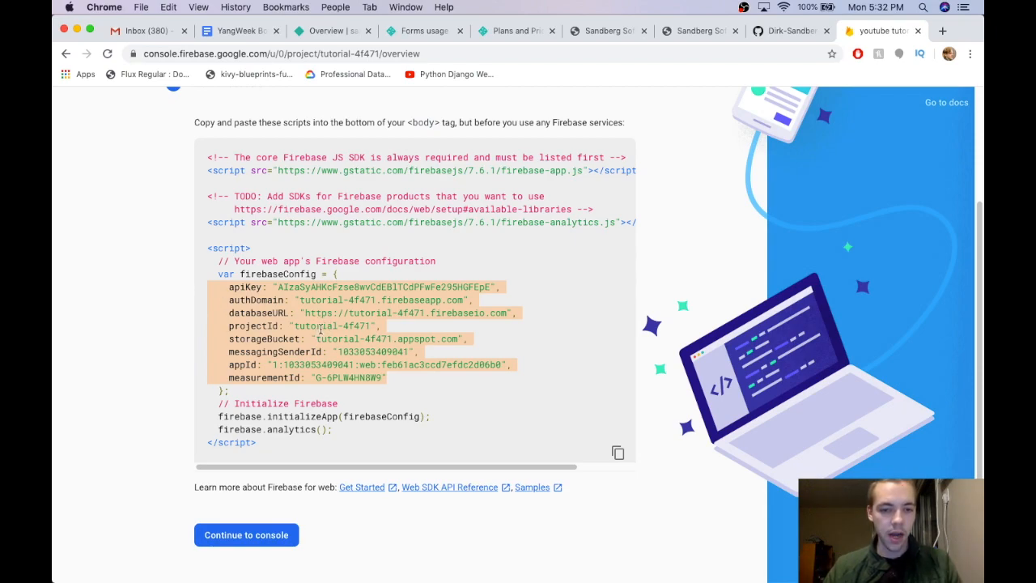
mouse_move(392, 303)
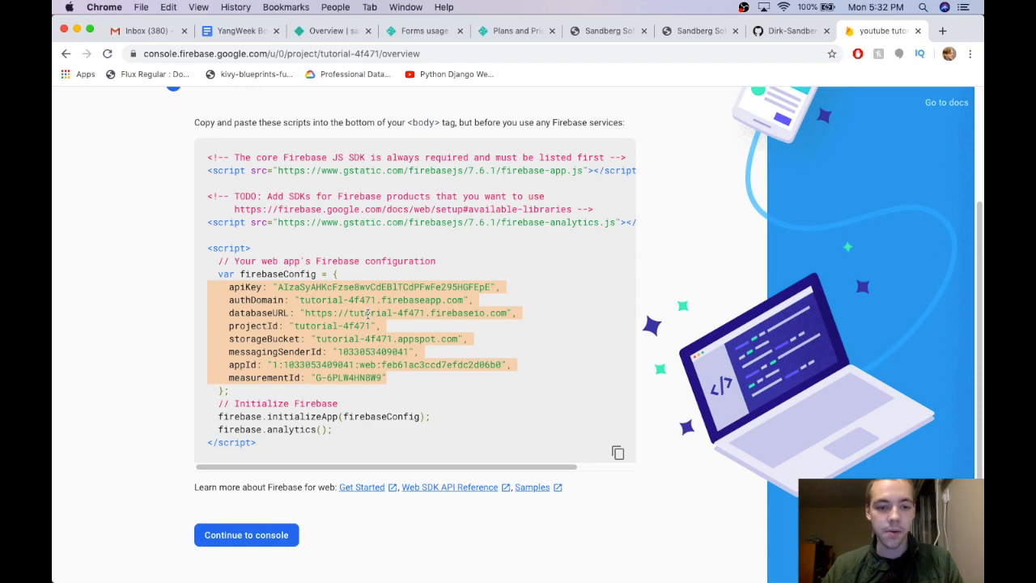
mouse_move(136, 355)
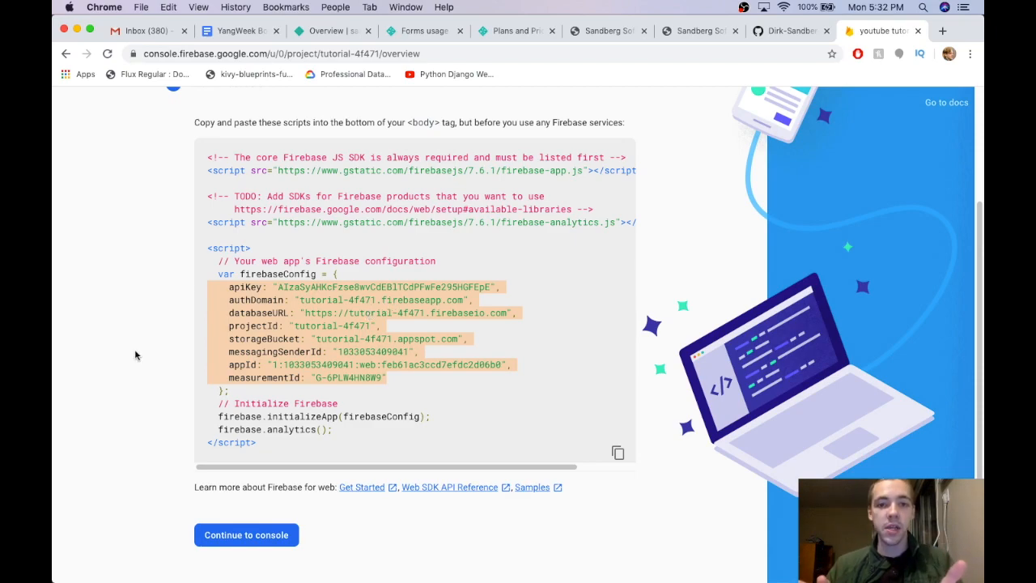
mouse_move(181, 369)
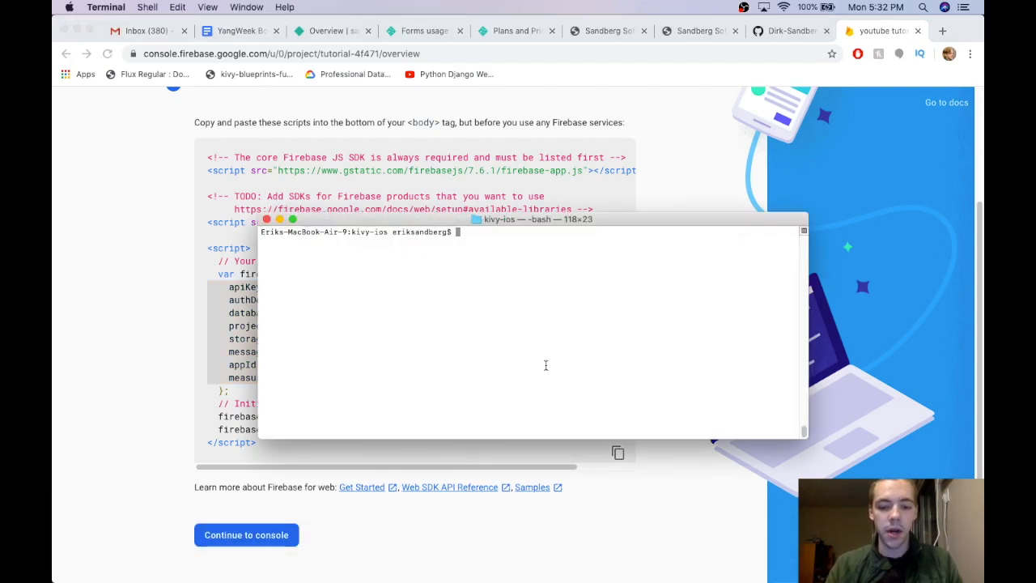
Step: Enter 'sudo pip3 install pyrebase' at the Terminal prompt
type("sudo")
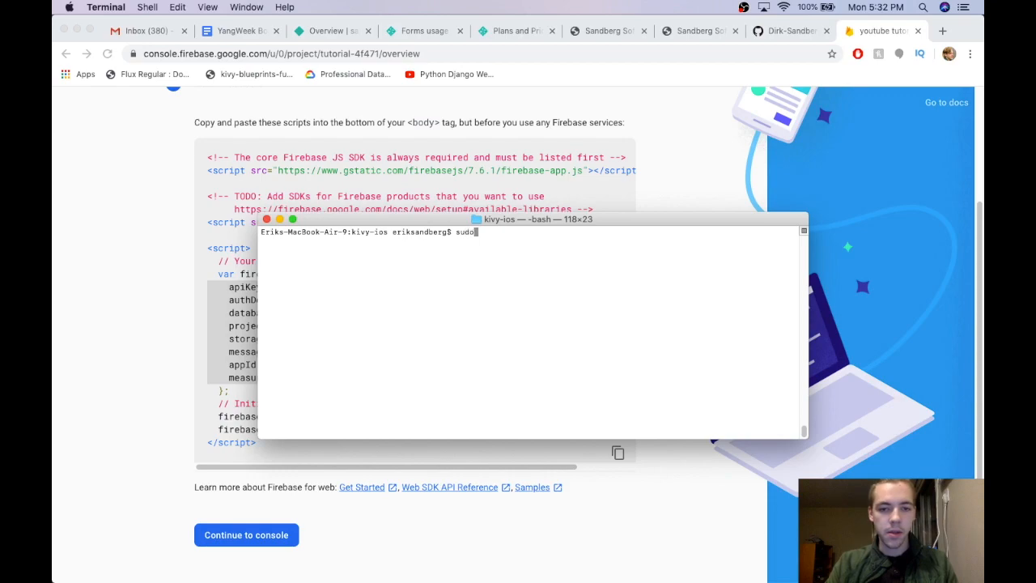
type("pip3")
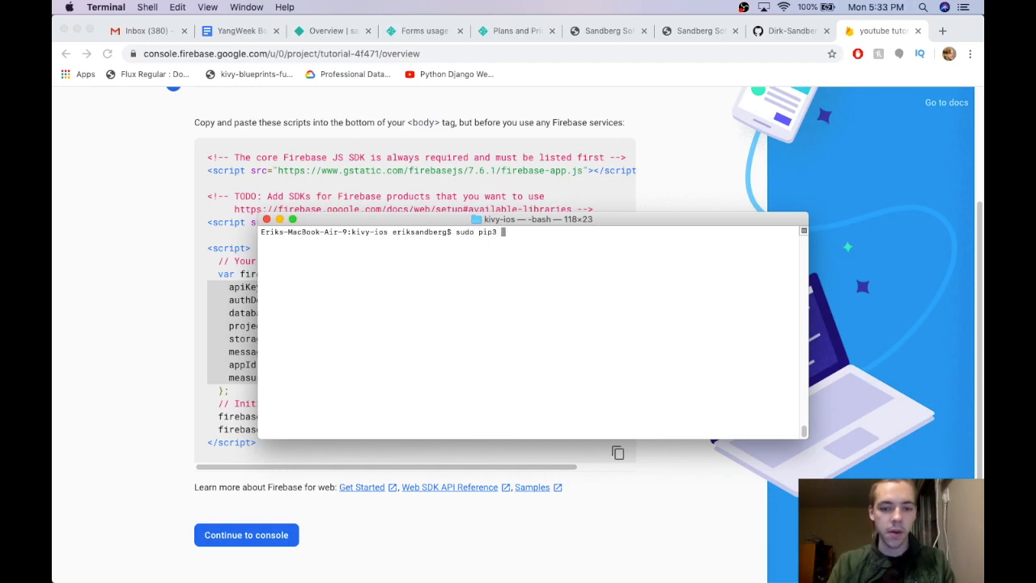
type("install pyrebas")
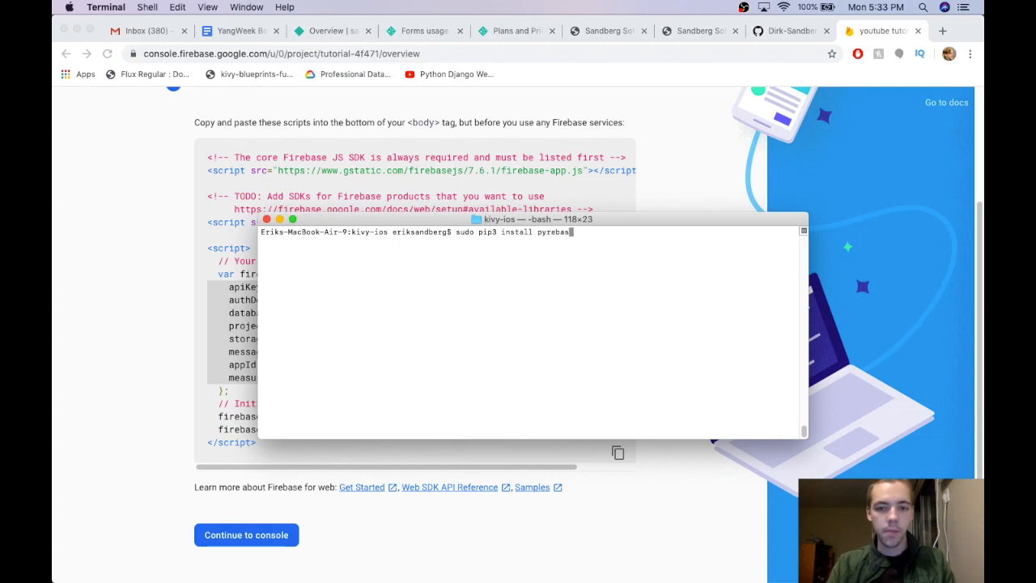
type("e")
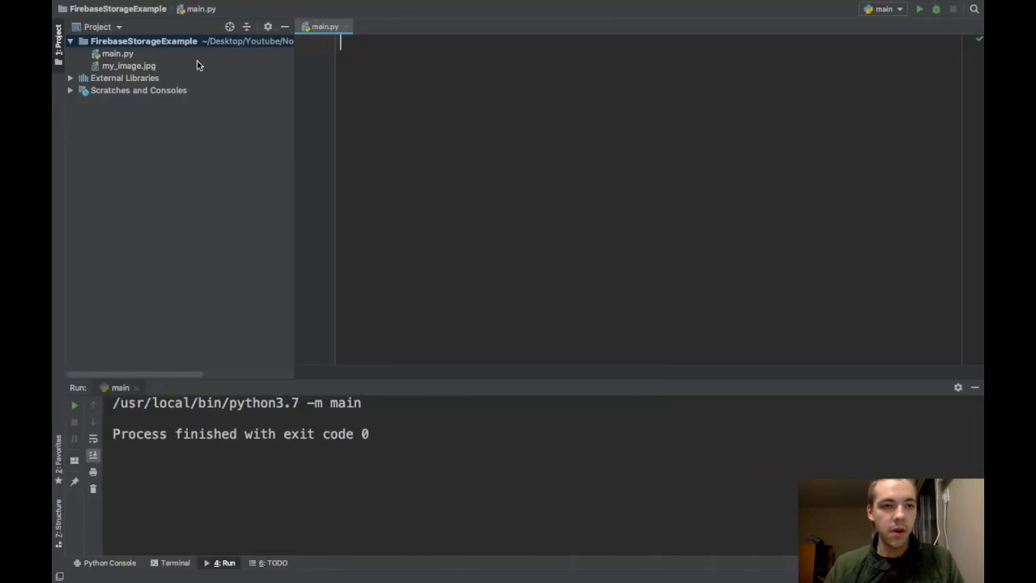
Step: In main.py add 'import pyrebase' and a config = {} dictionary holding the Firebase project settings
left_click(117, 54)
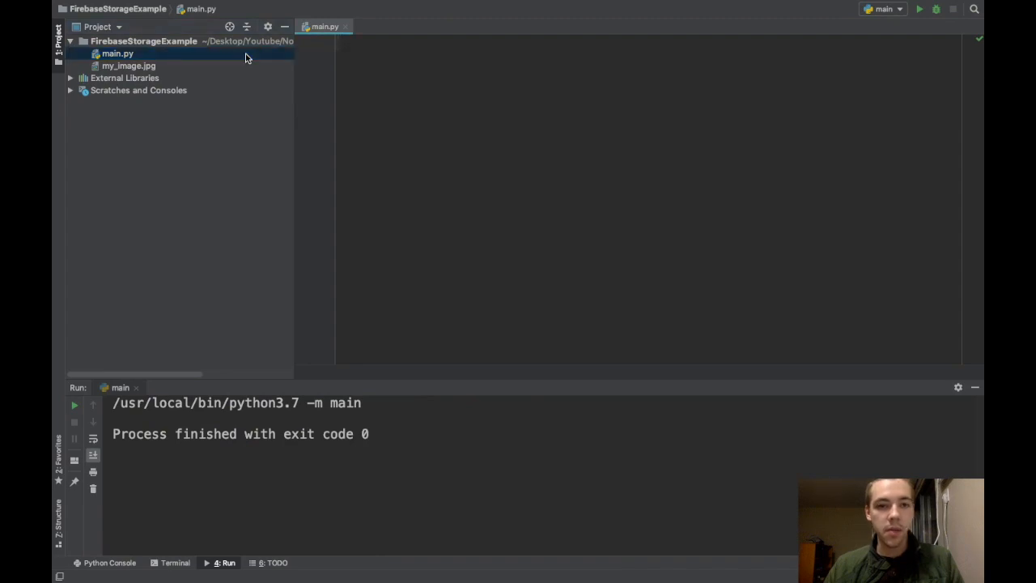
double_click(130, 65)
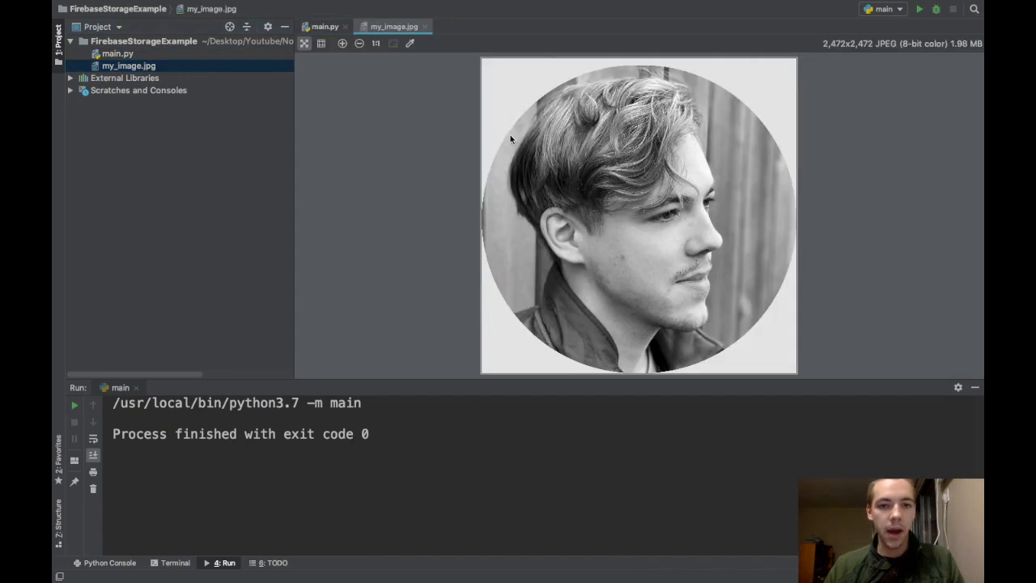
mouse_move(421, 29)
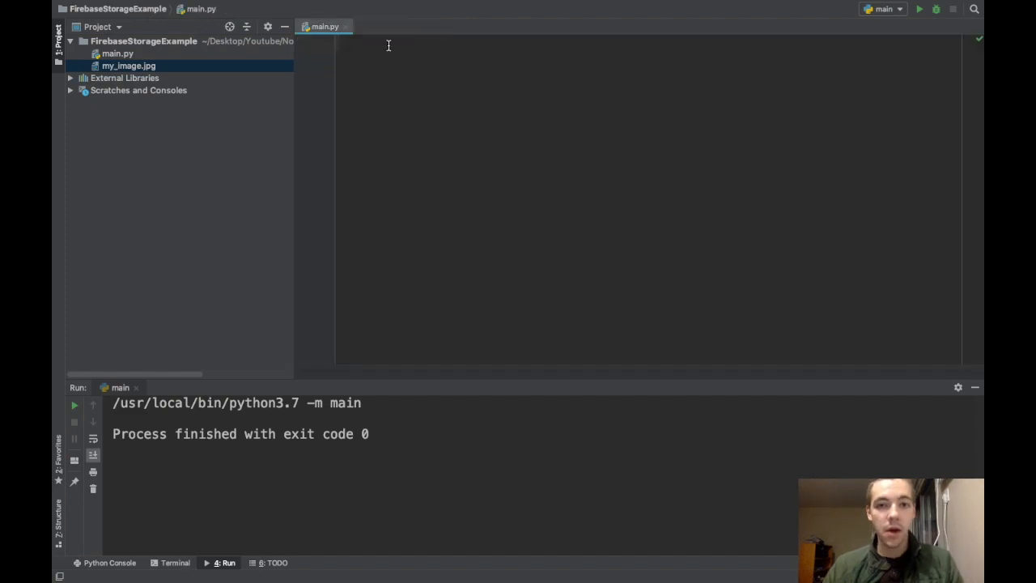
type("import pyrebase")
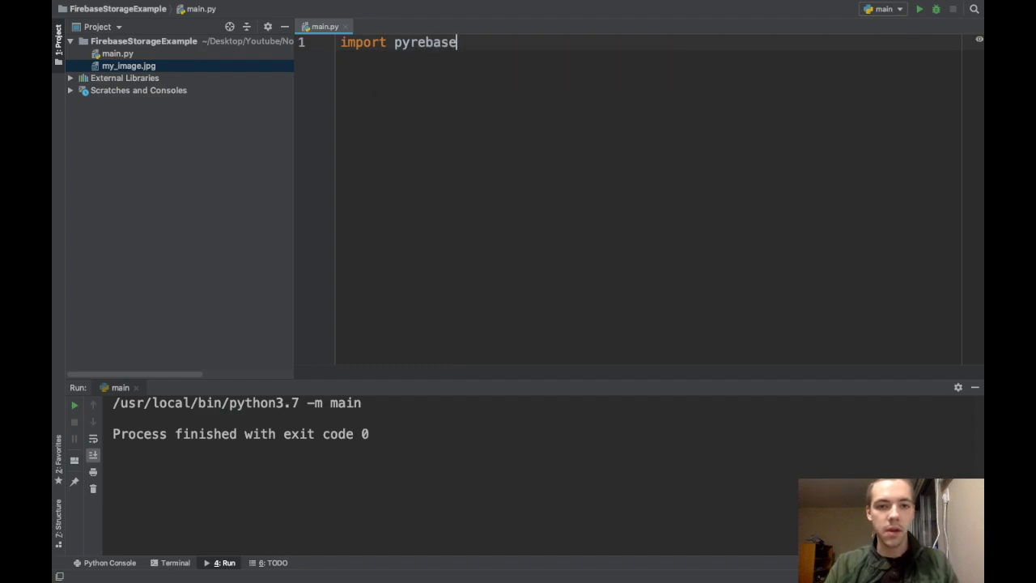
key("enter")
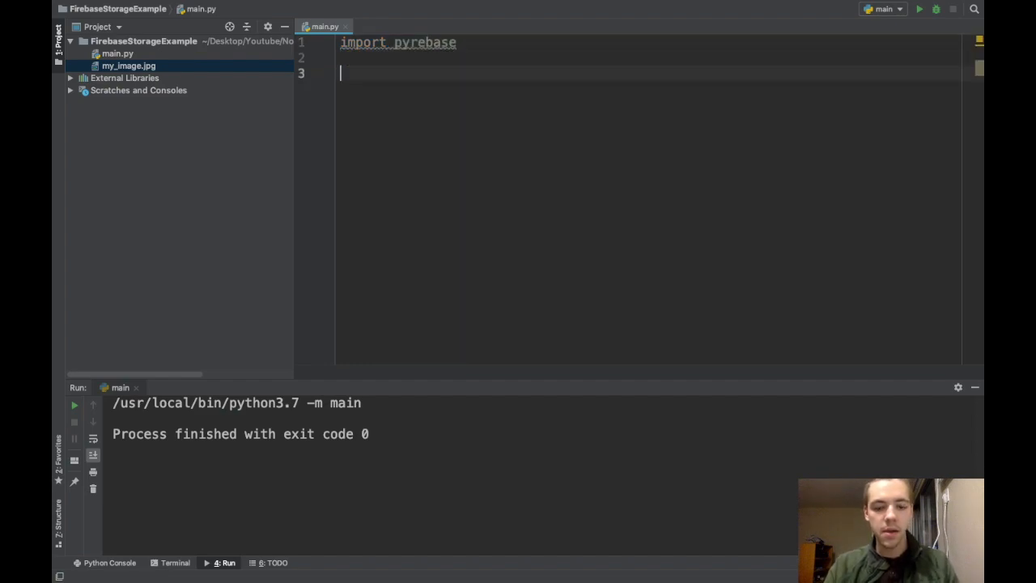
type("config =")
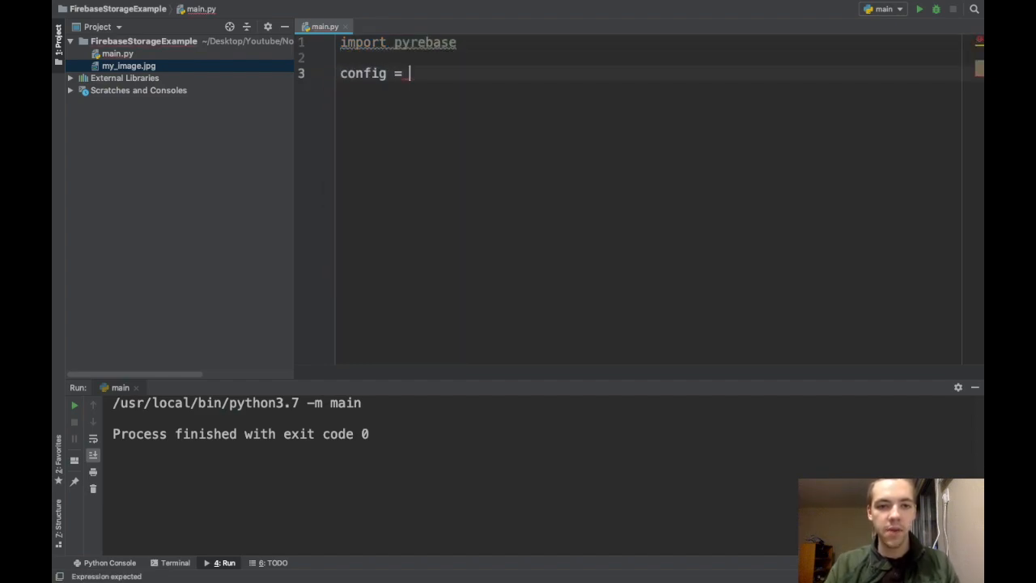
type("{}")
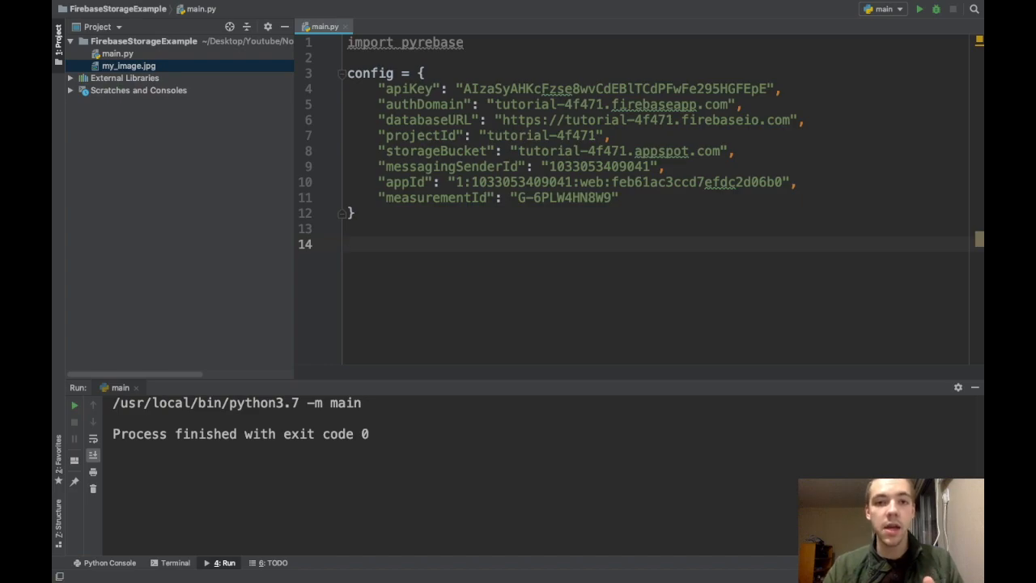
Step: Add firebase = pyrebase.initialize_app(config) below the config dictionary
type("firebase =")
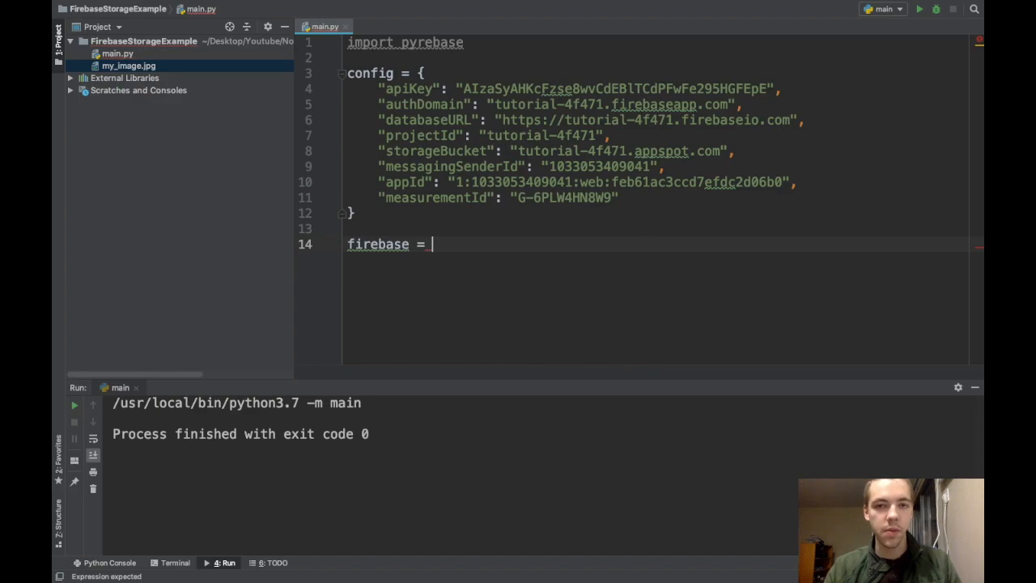
type("pyrebase")
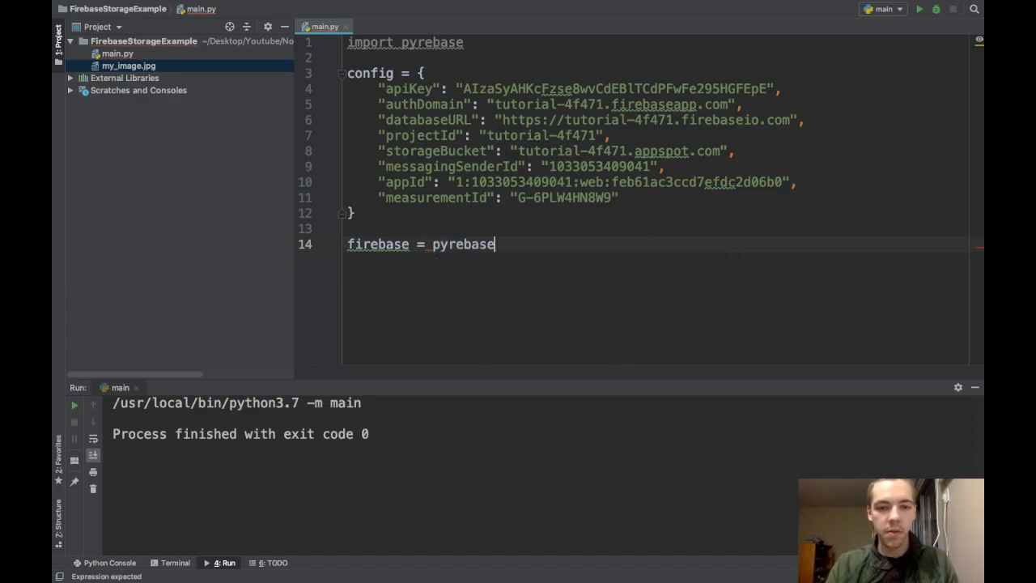
type(".initialize_app(")
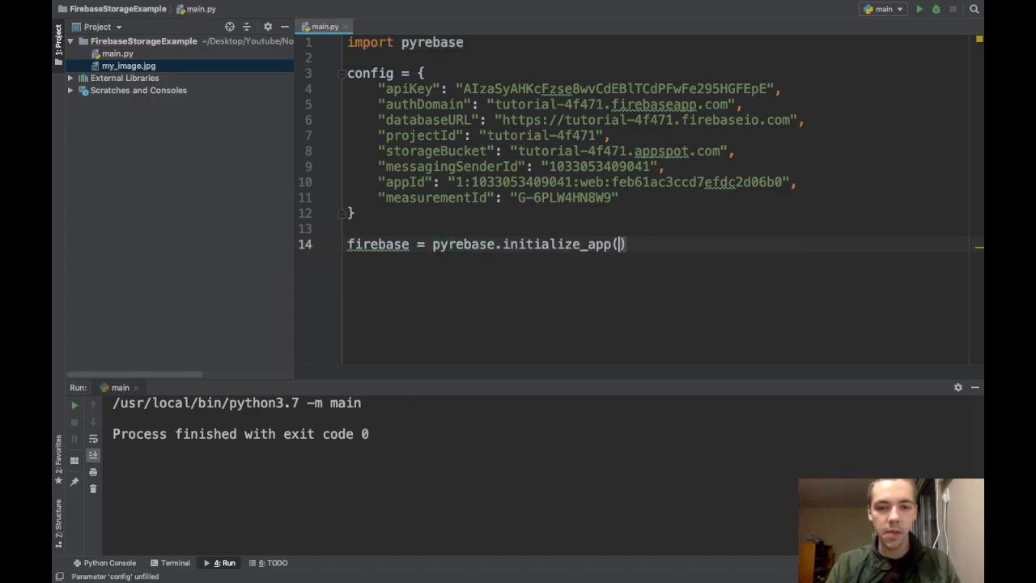
type("config")
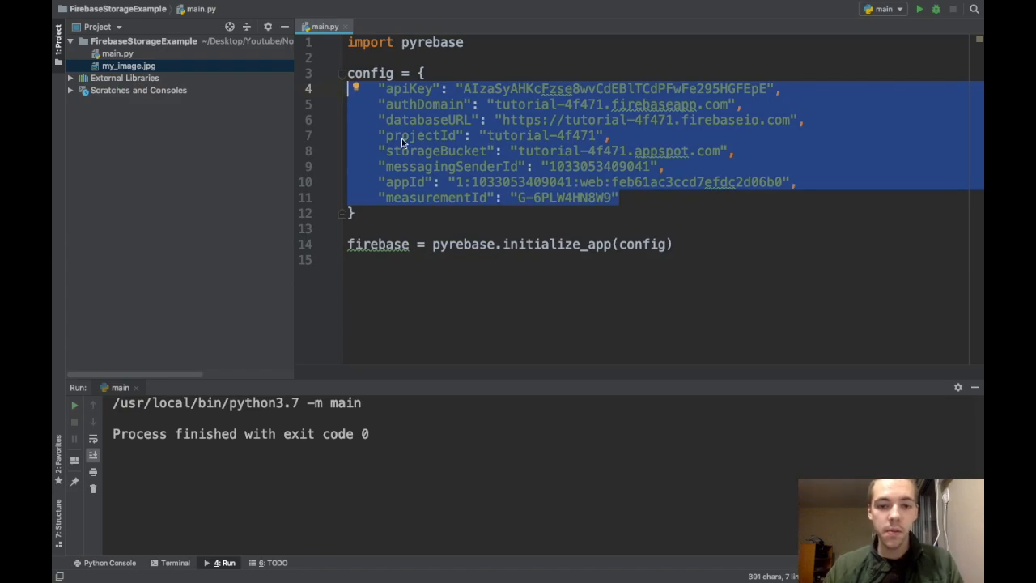
left_click(557, 243)
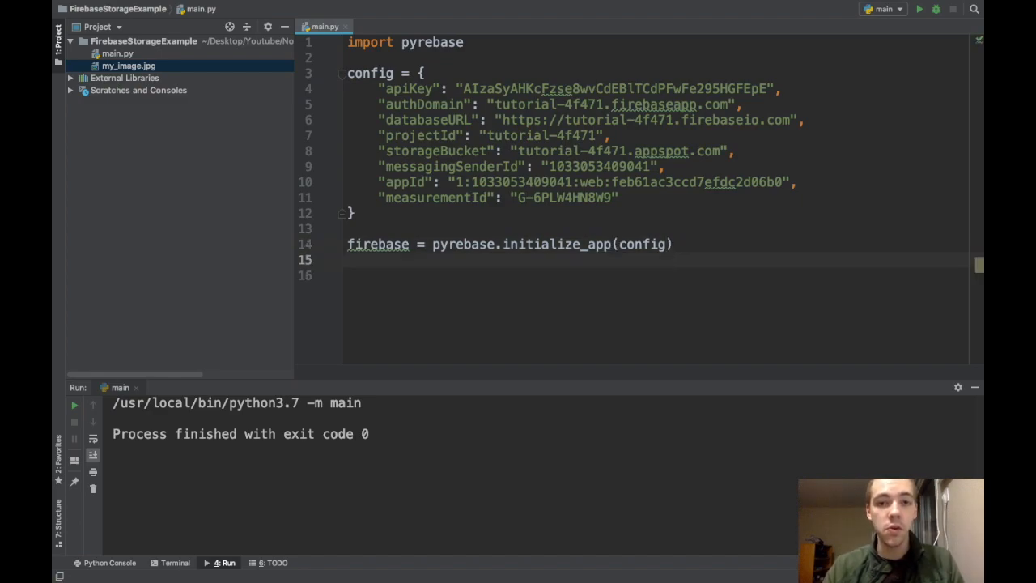
Step: Begin the line 'storage = firebase.storage' on line 15 of main.py
type("s")
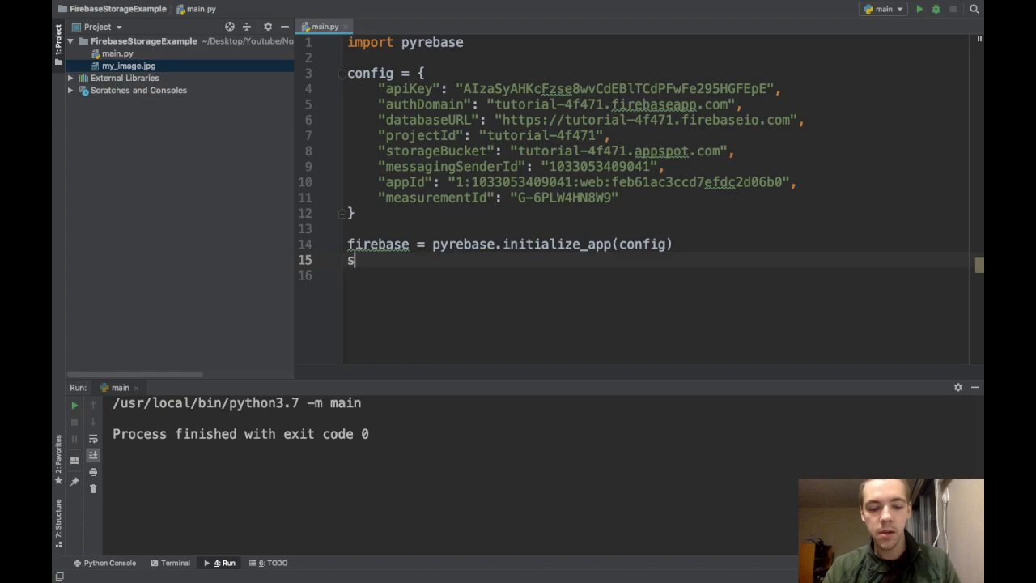
type("torage = f")
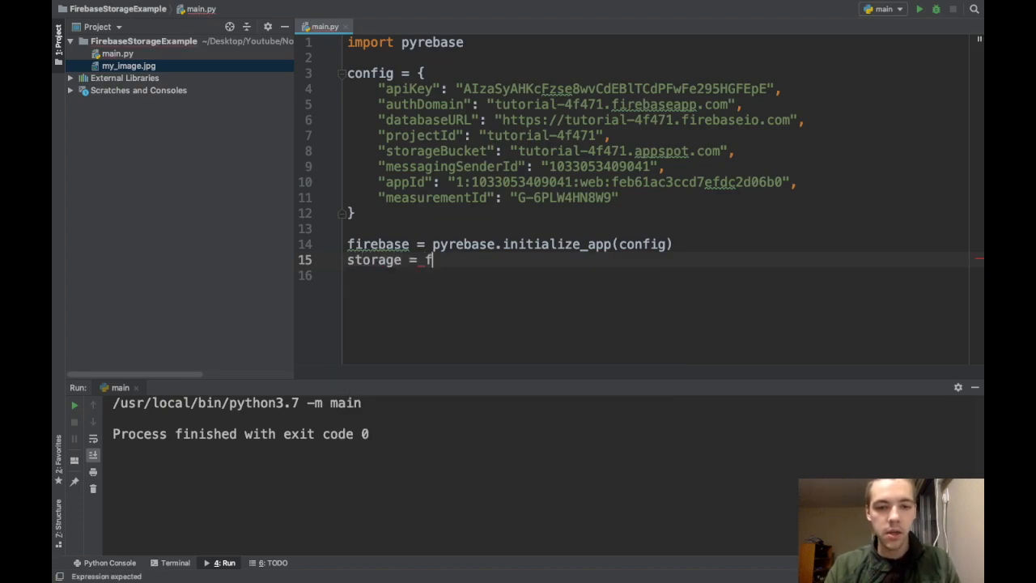
type("irebase.storag")
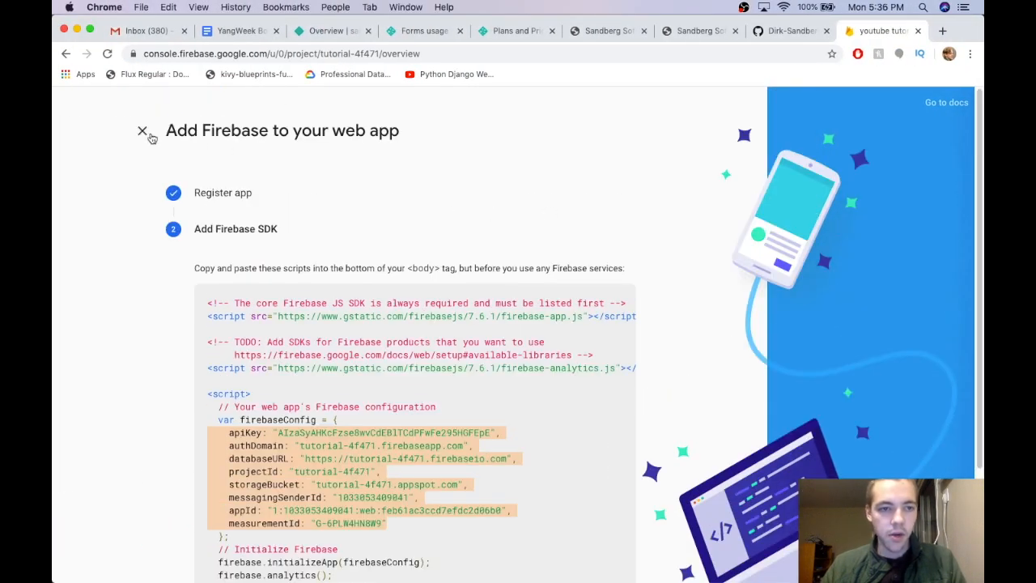
Step: Set up Cloud Storage under Develop > Storage with default rules and location, creating the empty default bucket
left_click(142, 130)
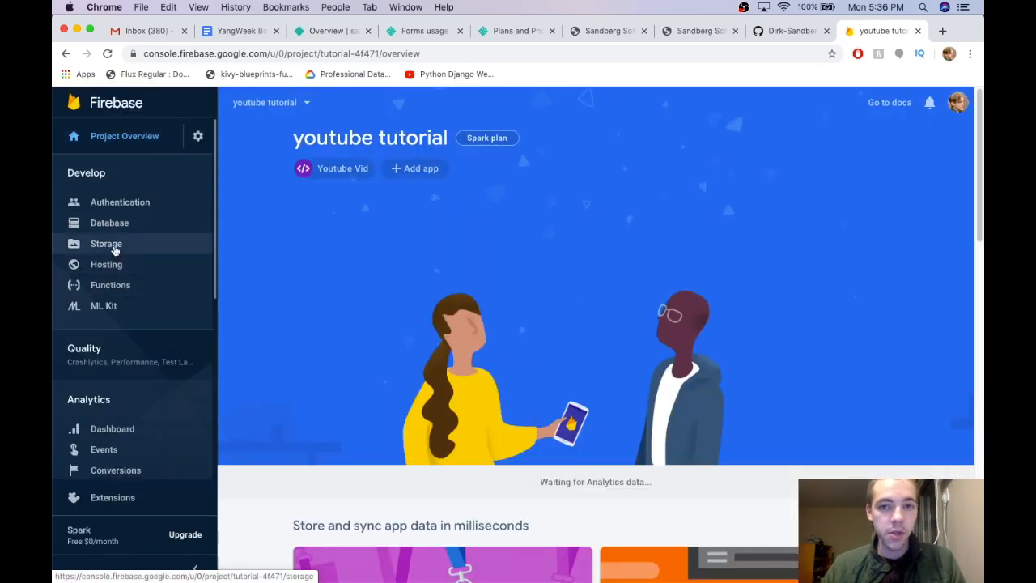
left_click(107, 243)
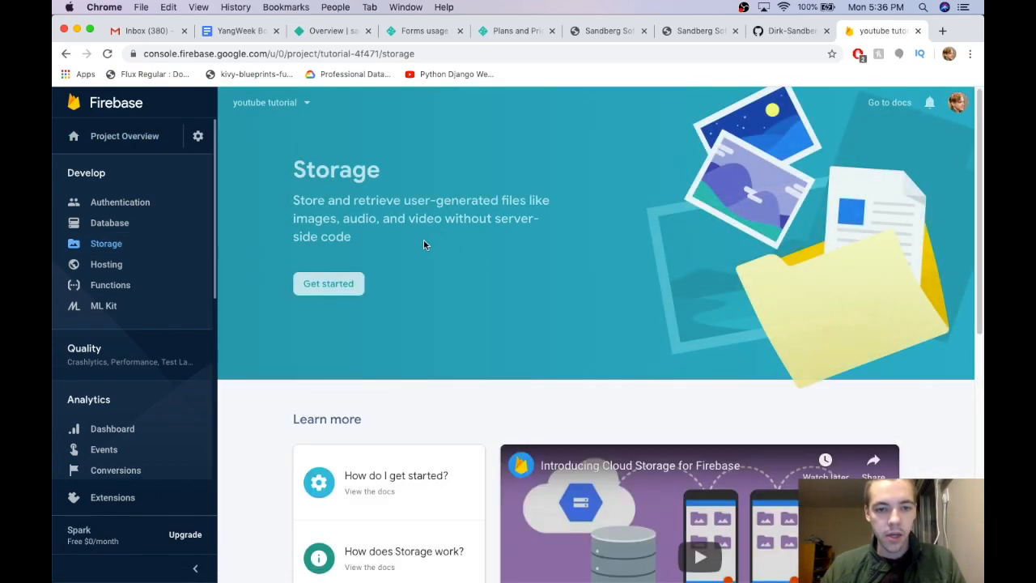
left_click(327, 284)
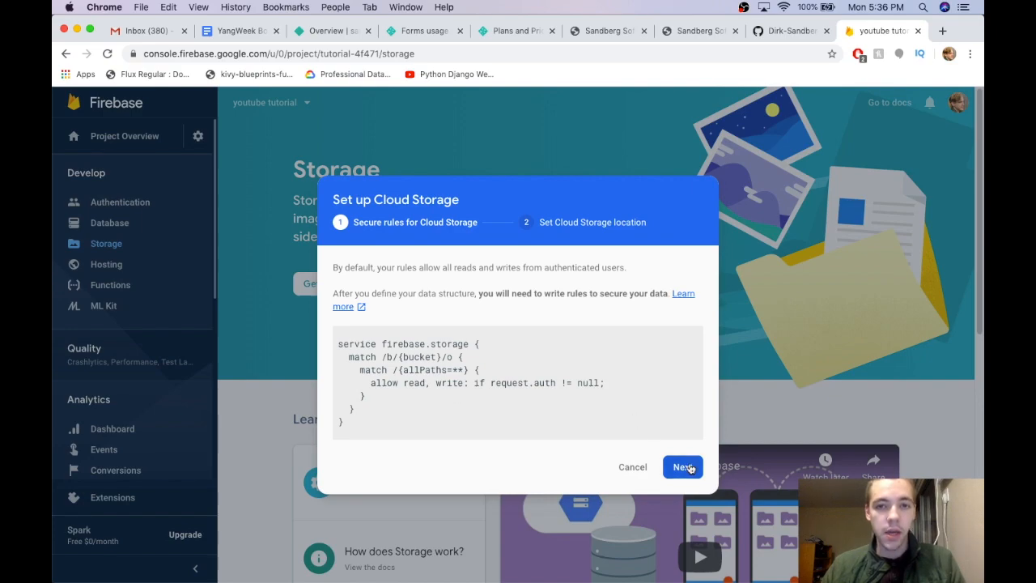
left_click(683, 466)
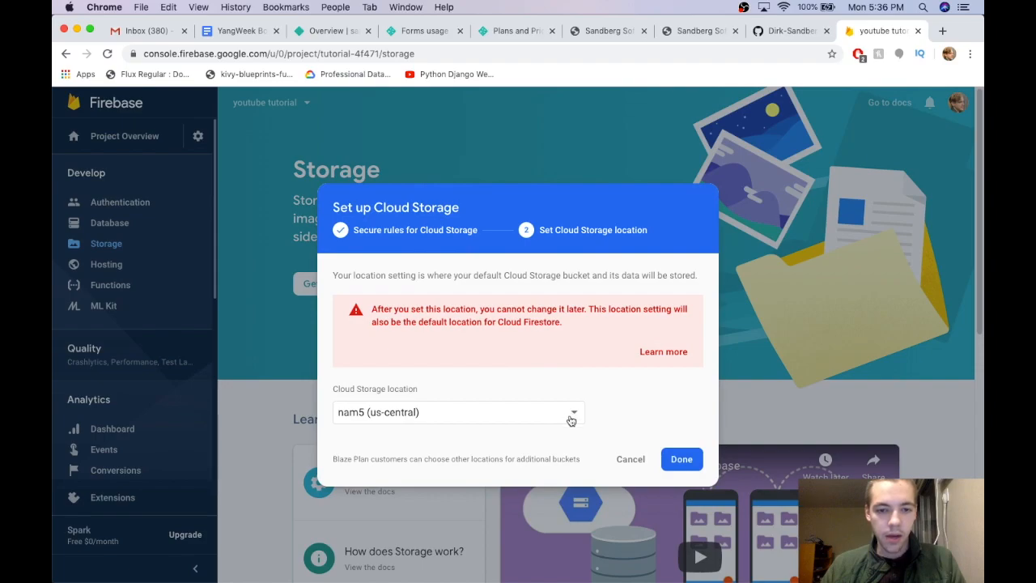
mouse_move(564, 418)
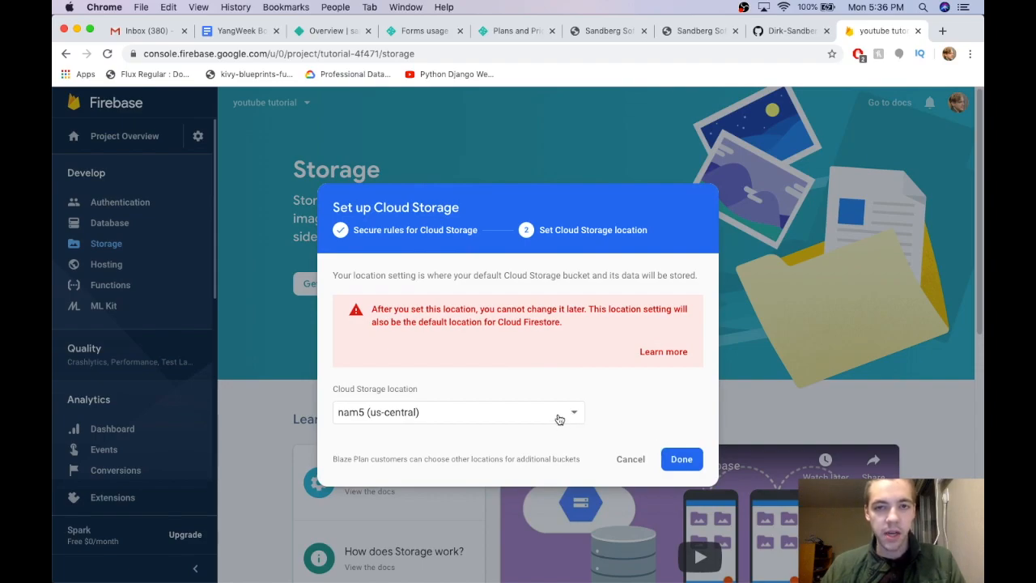
left_click(680, 460)
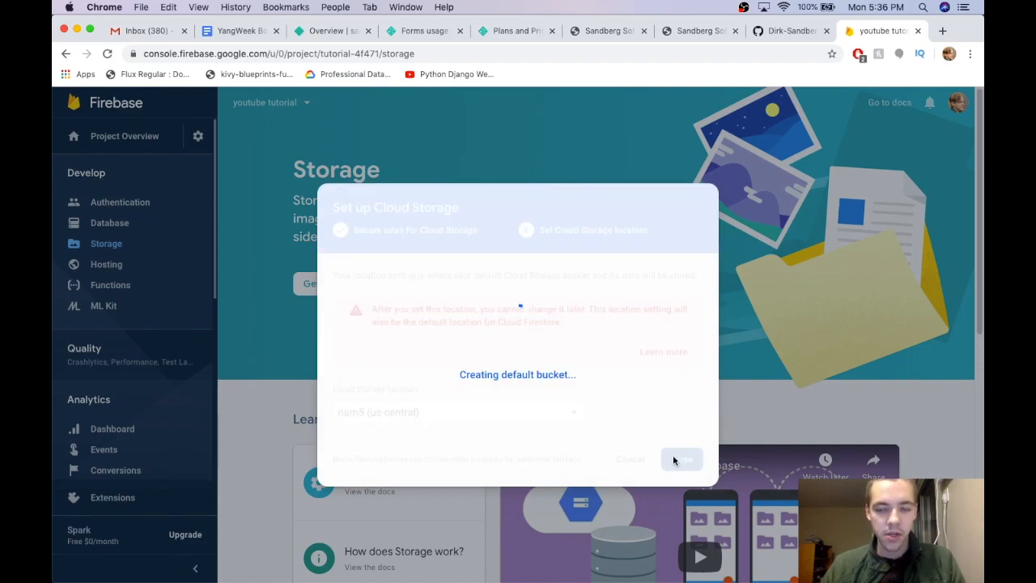
left_click(681, 460)
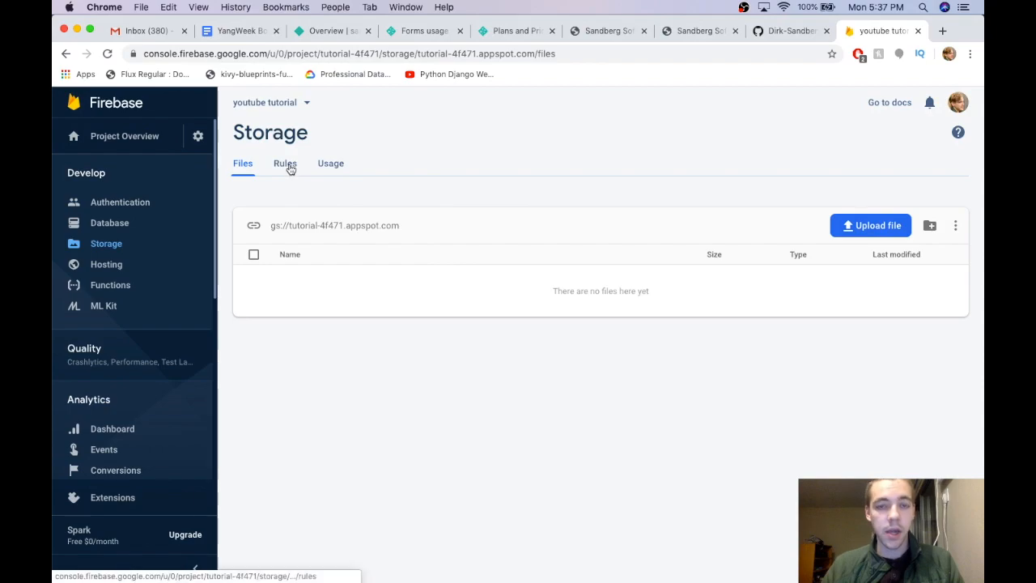
Step: Edit the Storage rules to 'allow read, write;' and publish them
left_click(285, 162)
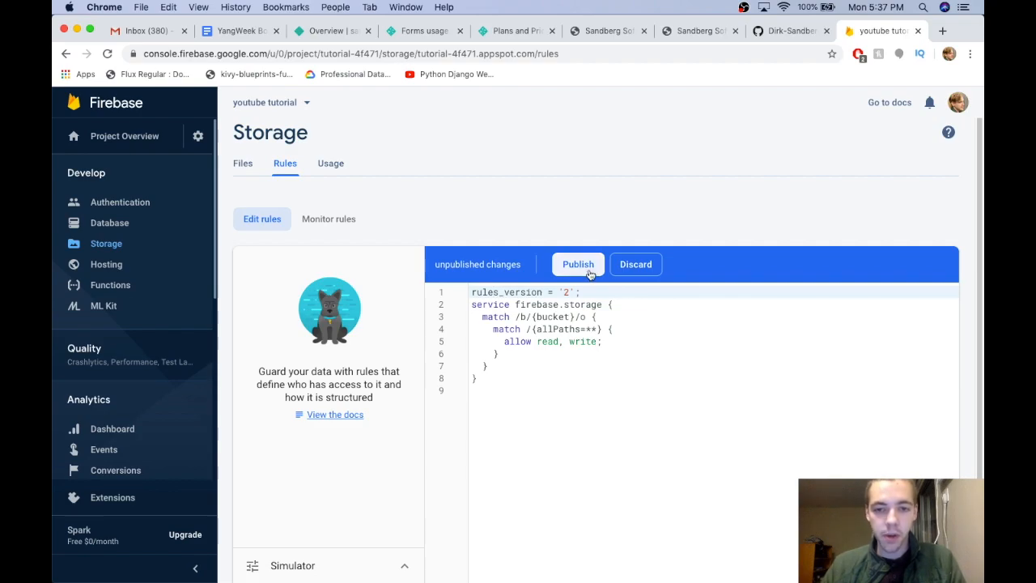
left_click(578, 264)
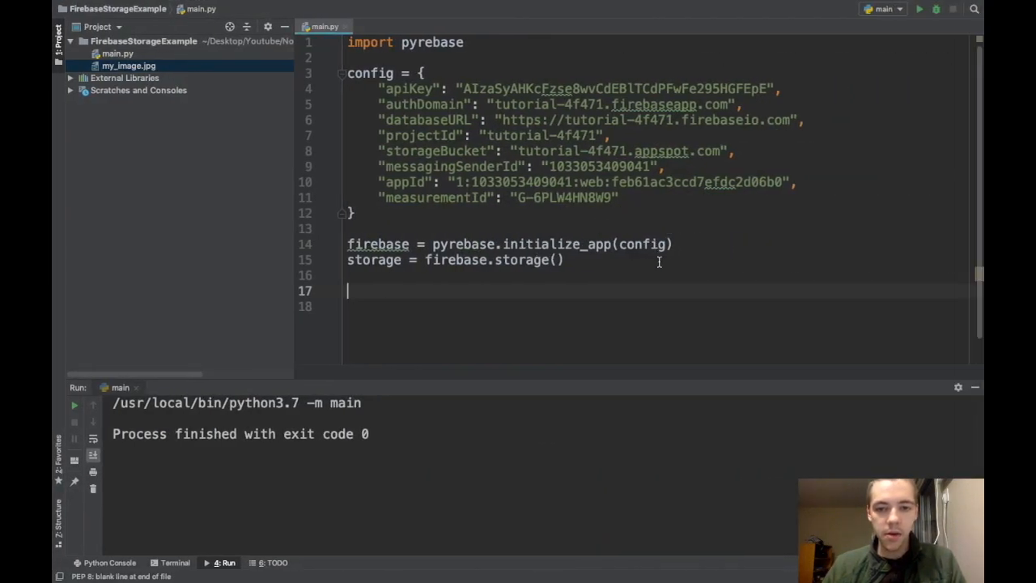
Step: Start the storage.child(path_...) upload call and open an empty line above it for the path variables
type("s")
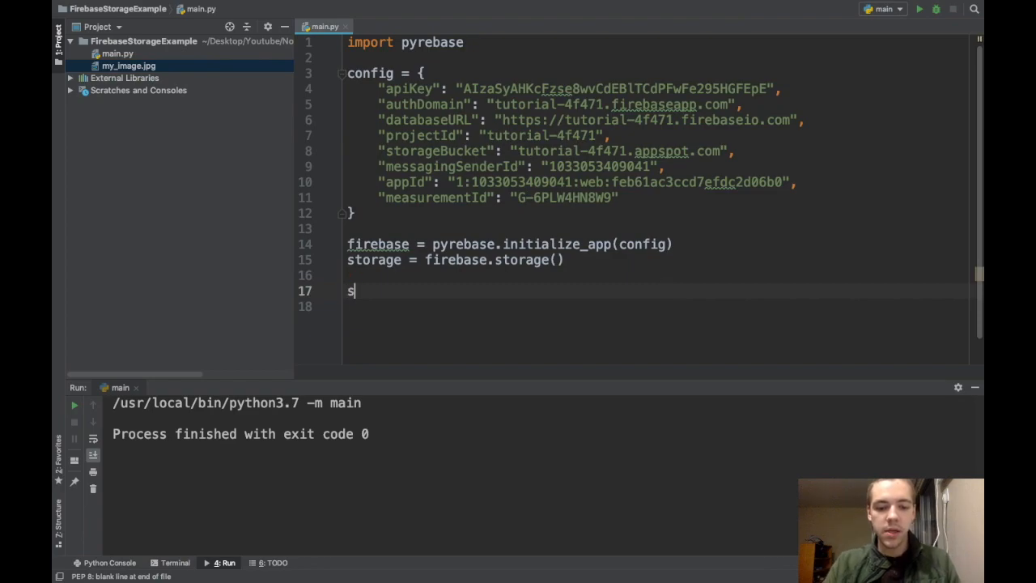
type("torage.child(")
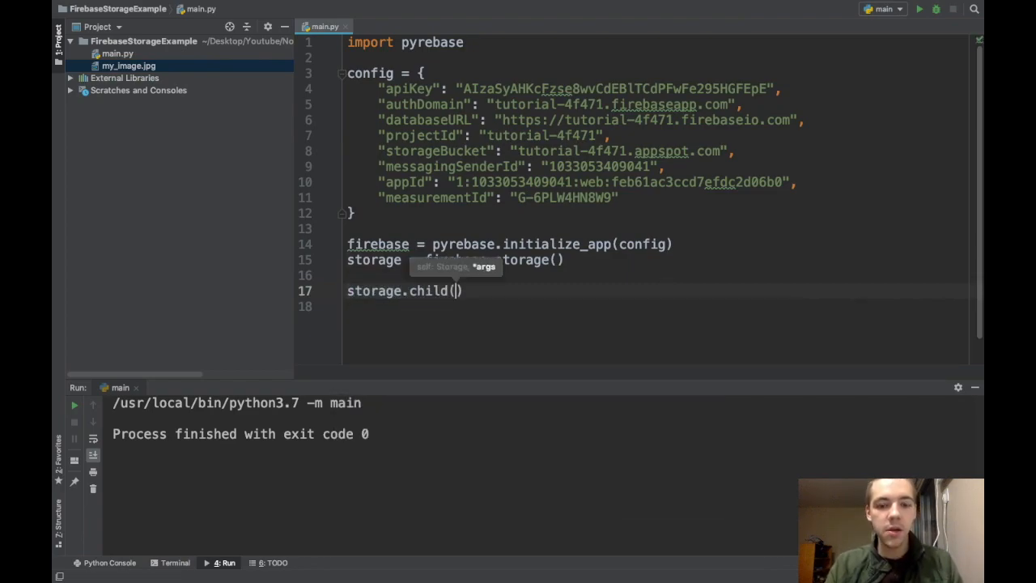
type("path_on_cloud")
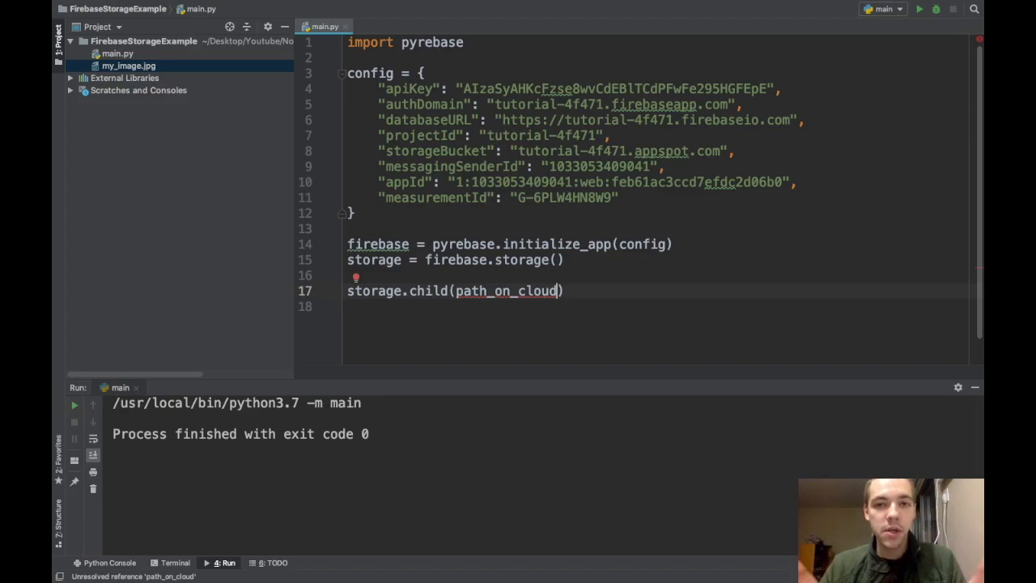
double_click(505, 291)
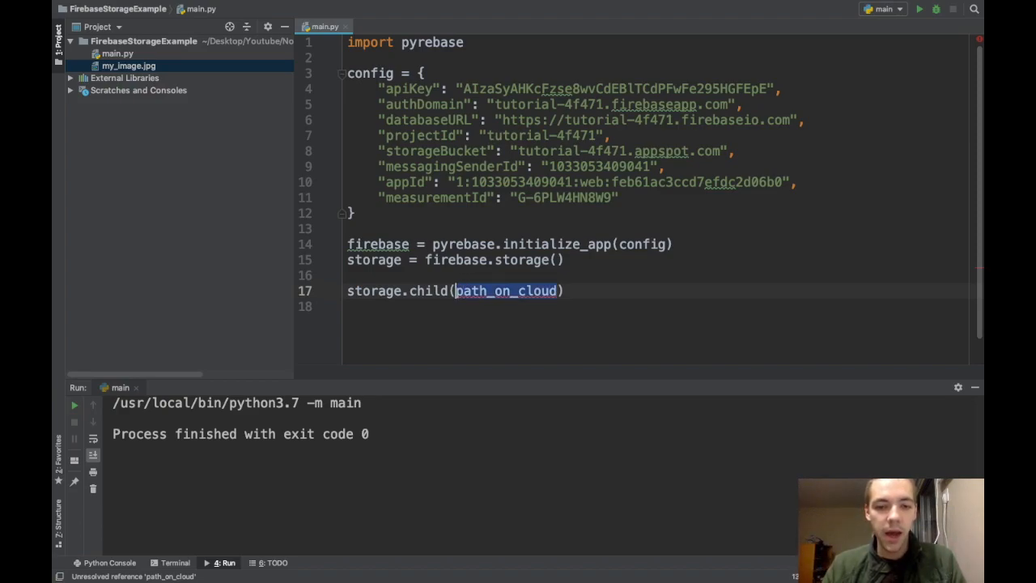
key("enter")
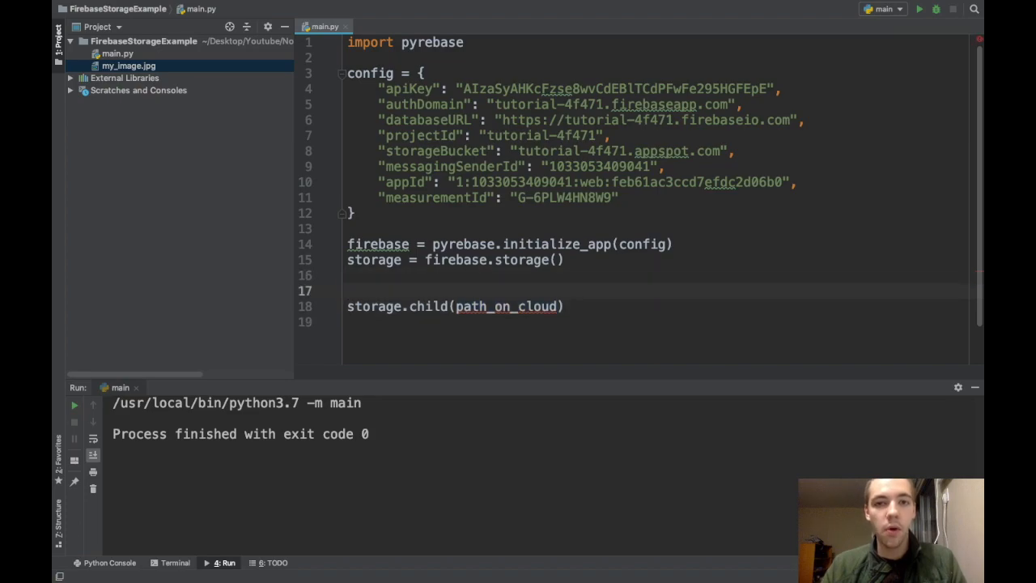
left_click(348, 290)
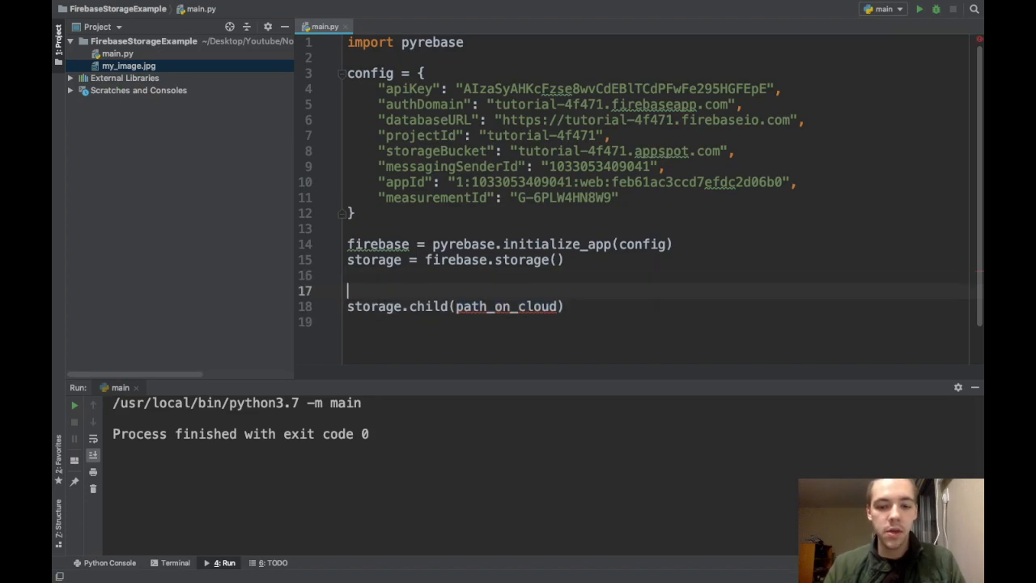
Step: Define path_on_cloud = "images/foo.jpg"
type("path_on_cl")
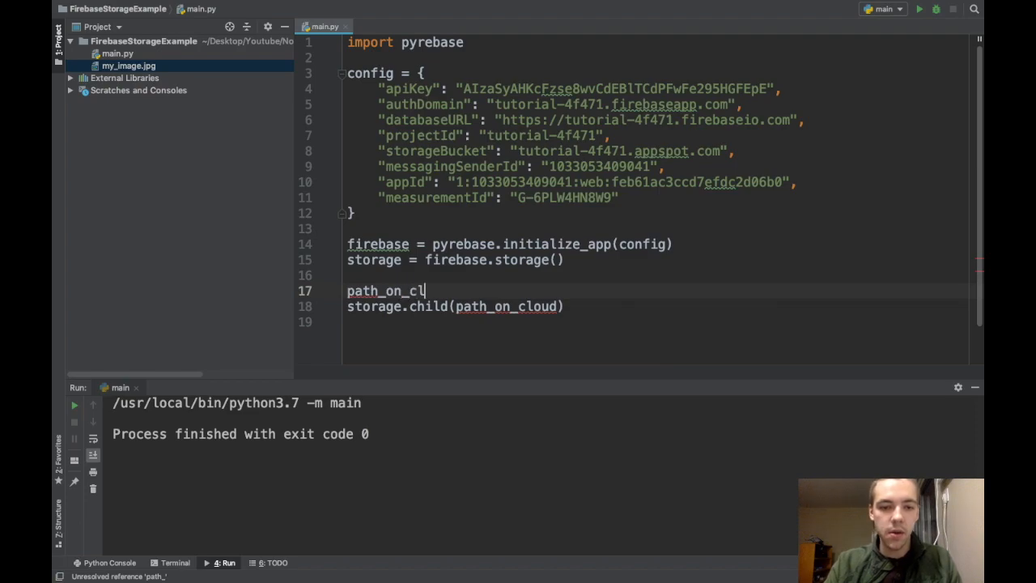
type("oud = \"images")
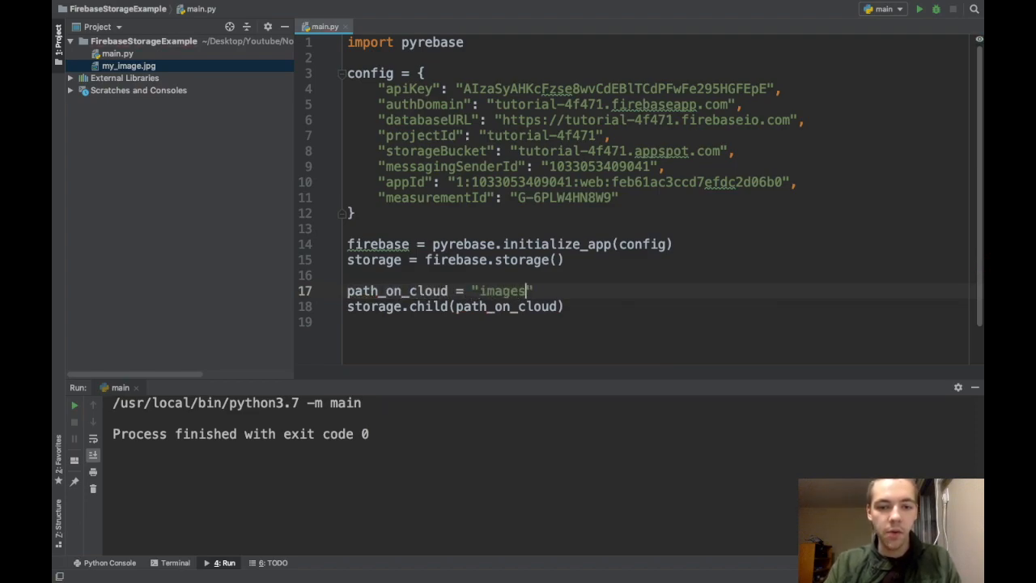
type("/")
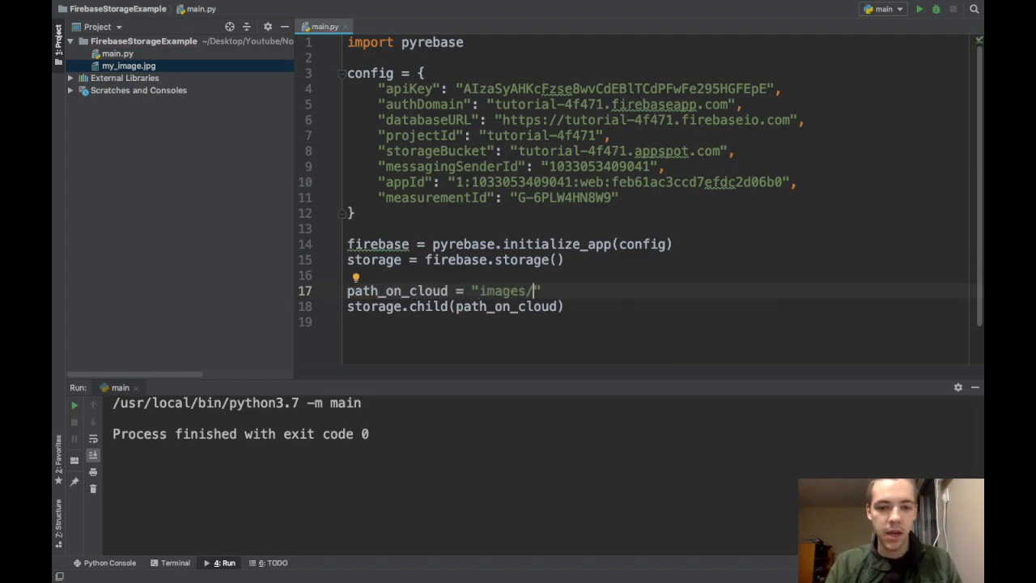
type("foo.jpg")
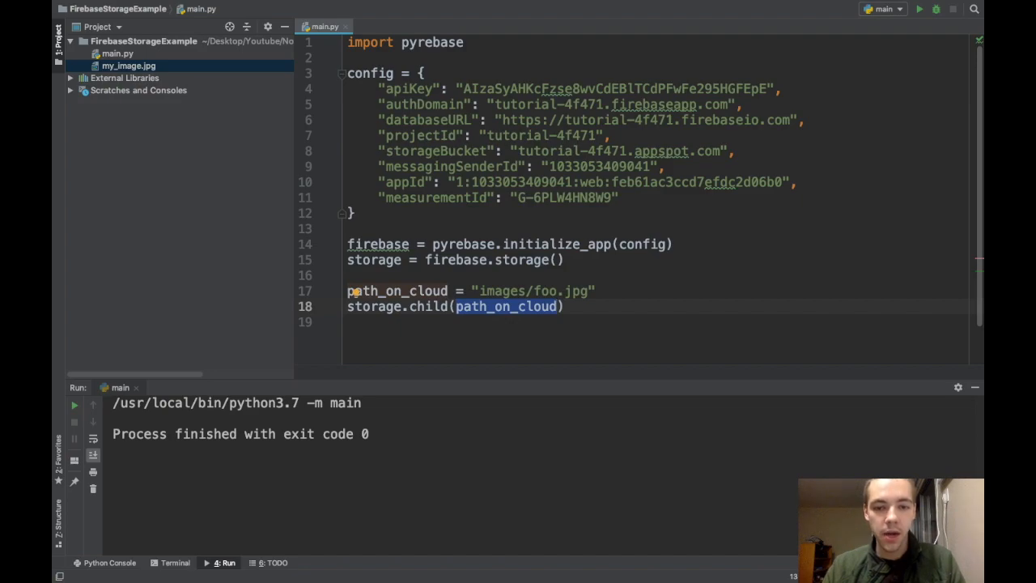
Step: Complete .put(path_local) and define path_local = "my_image.jpg"
type(".put(")
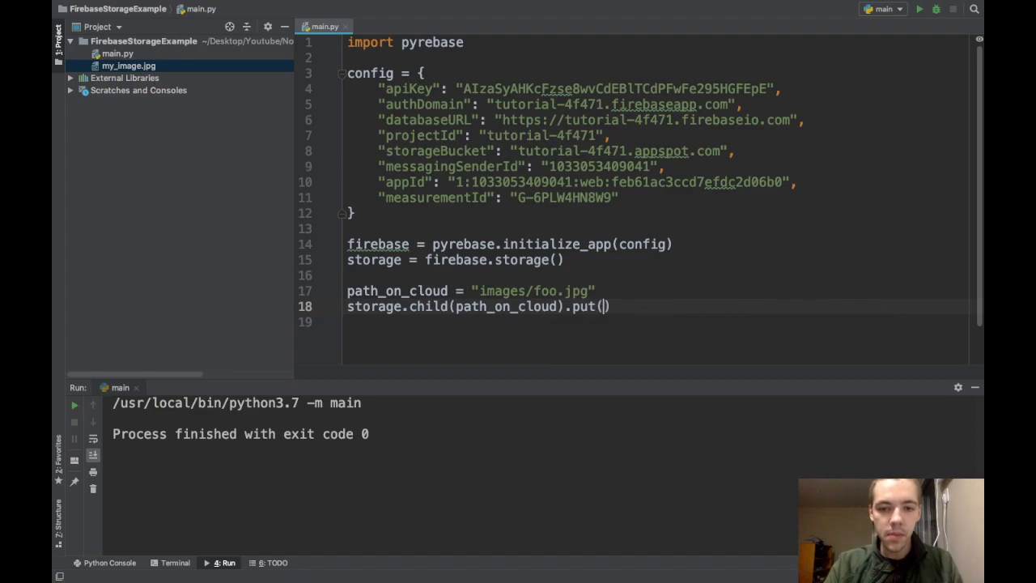
type("path_local")
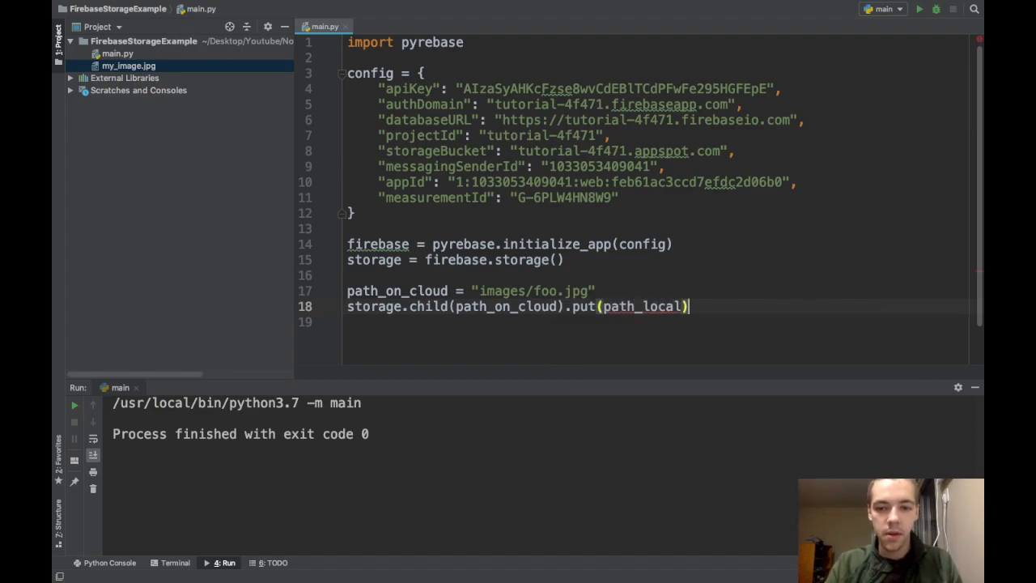
type("path_local =")
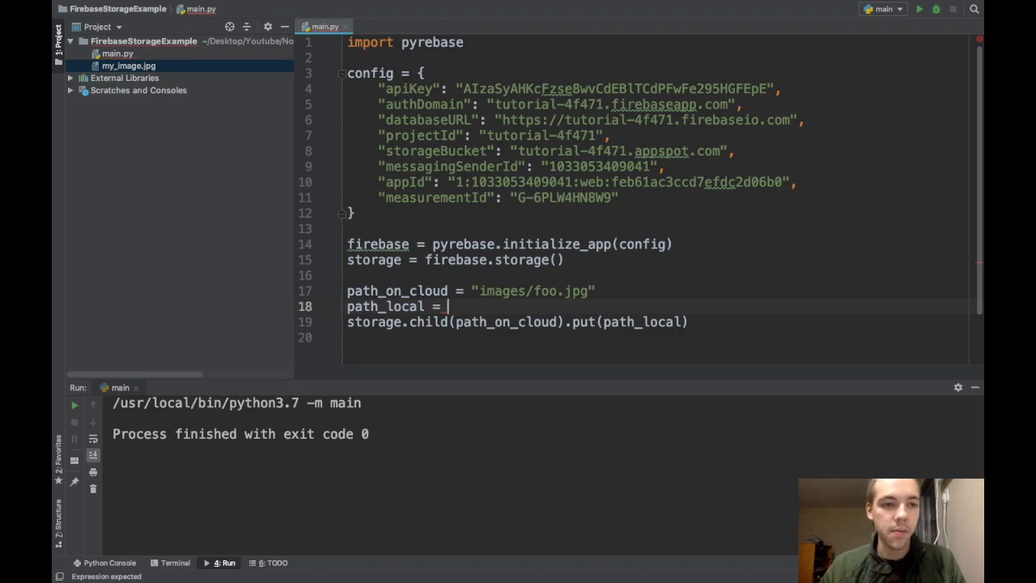
left_click(129, 65)
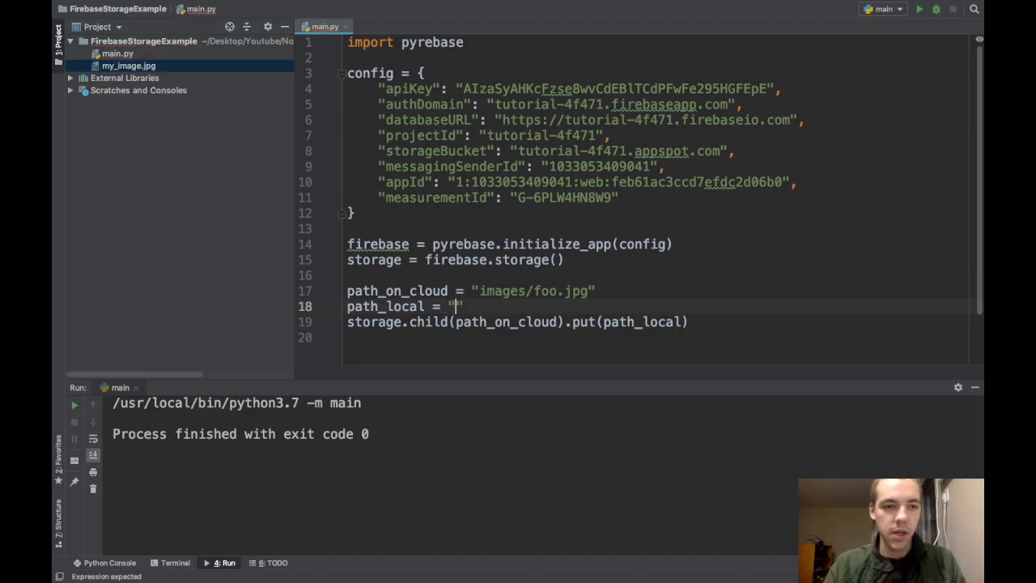
type("my_image.")
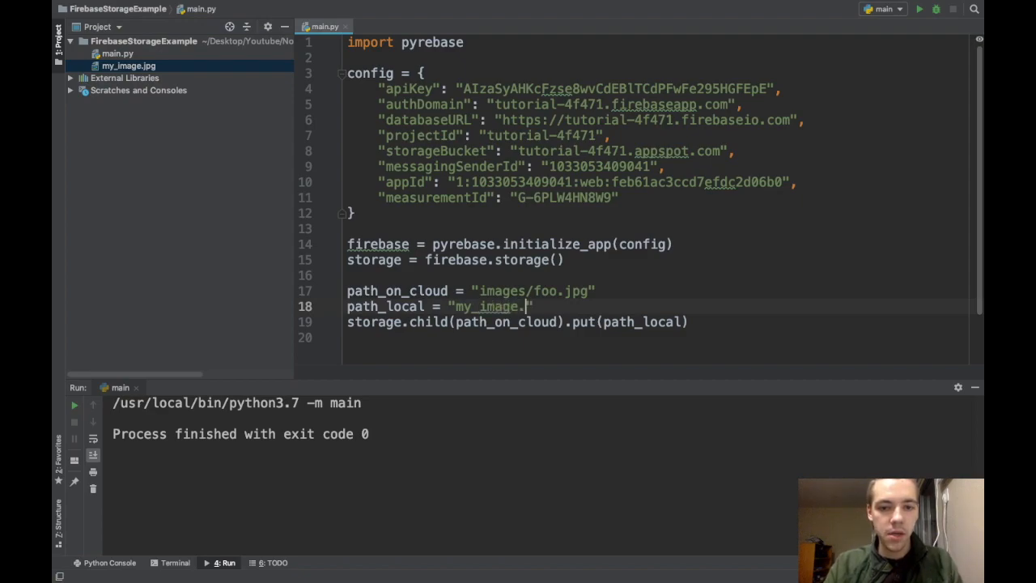
type("jpg")
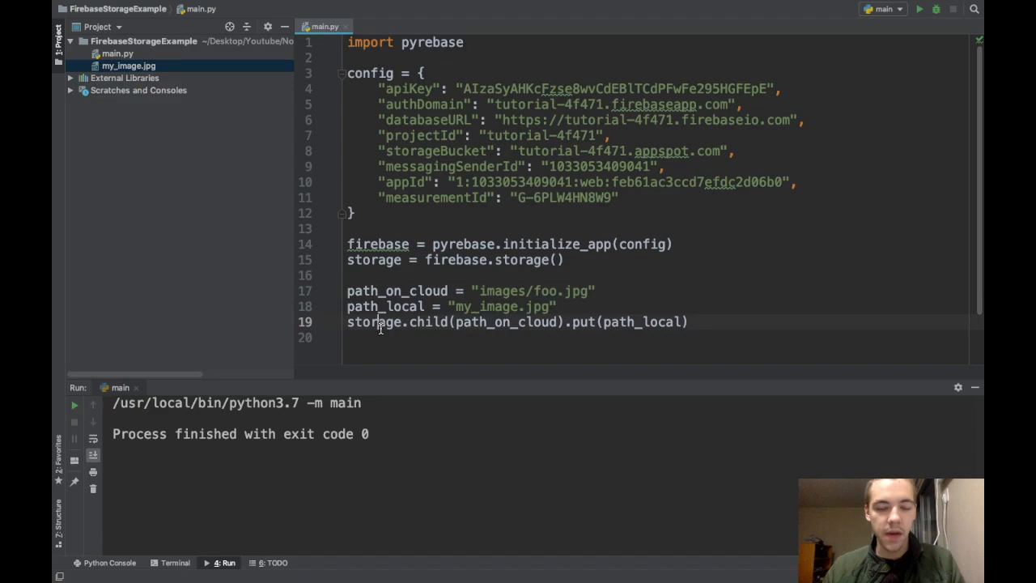
Step: Highlight the storage object, child call, images folder and put call while explaining the upload line
double_click(374, 321)
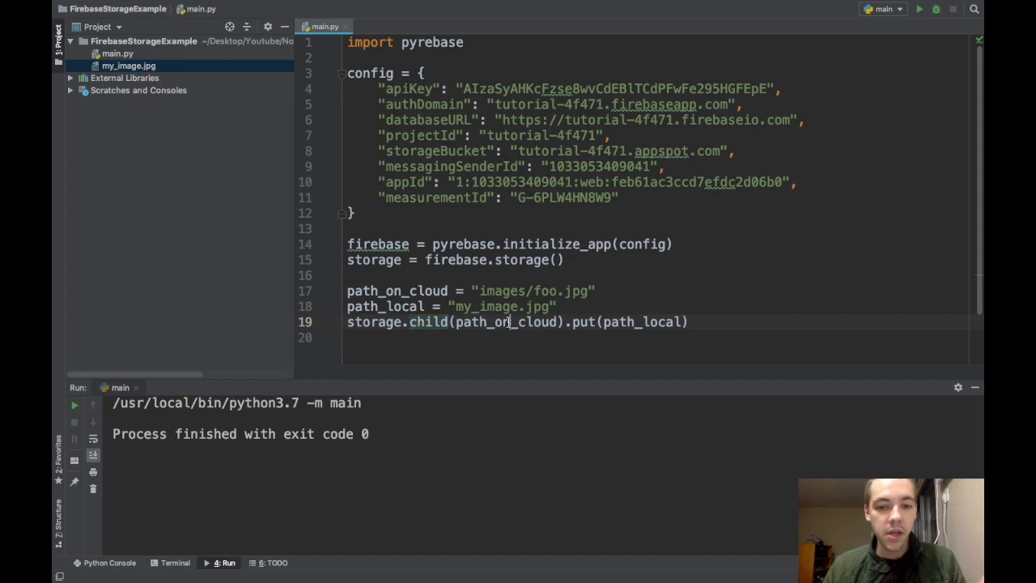
double_click(505, 320)
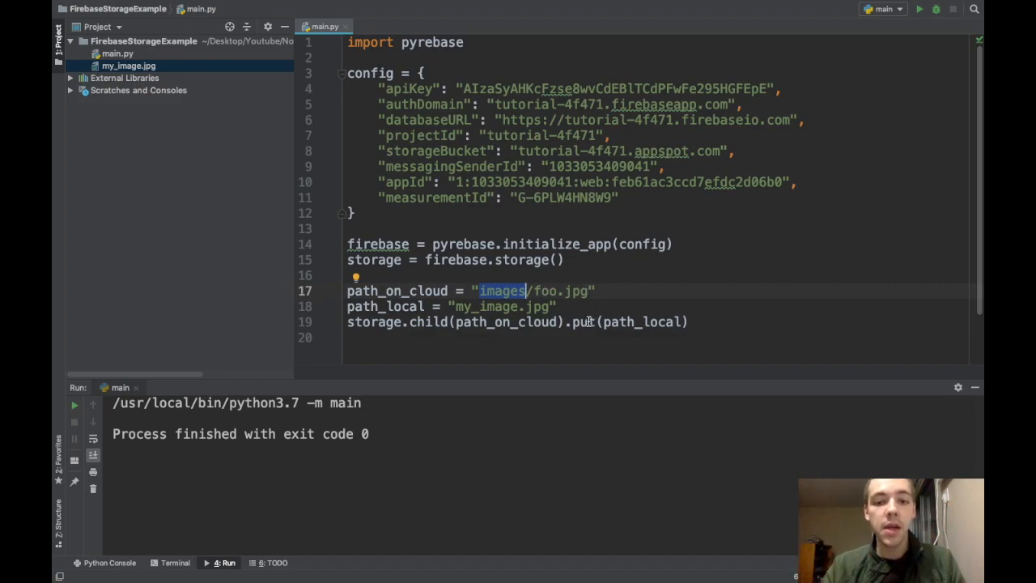
double_click(582, 321)
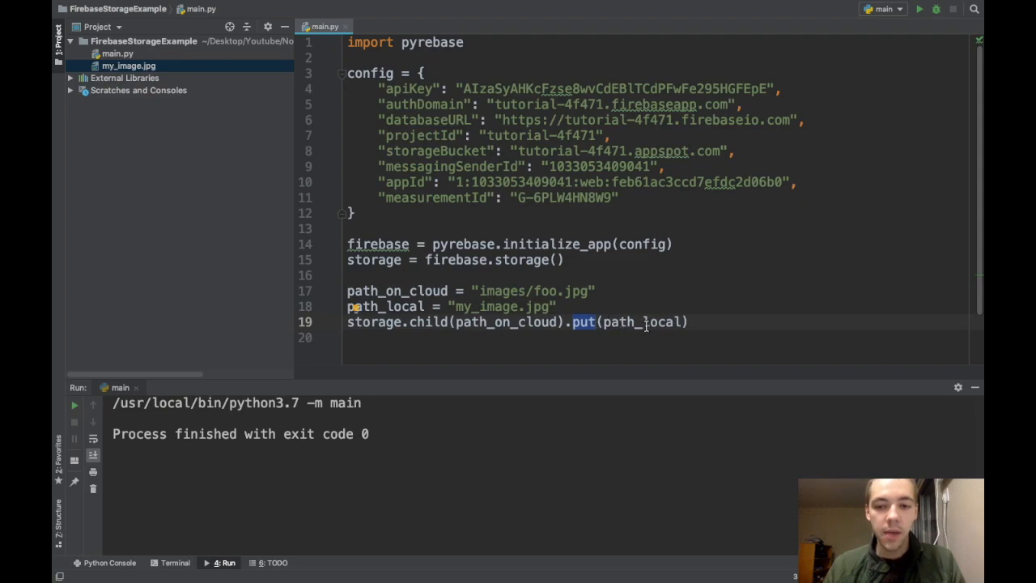
double_click(642, 320)
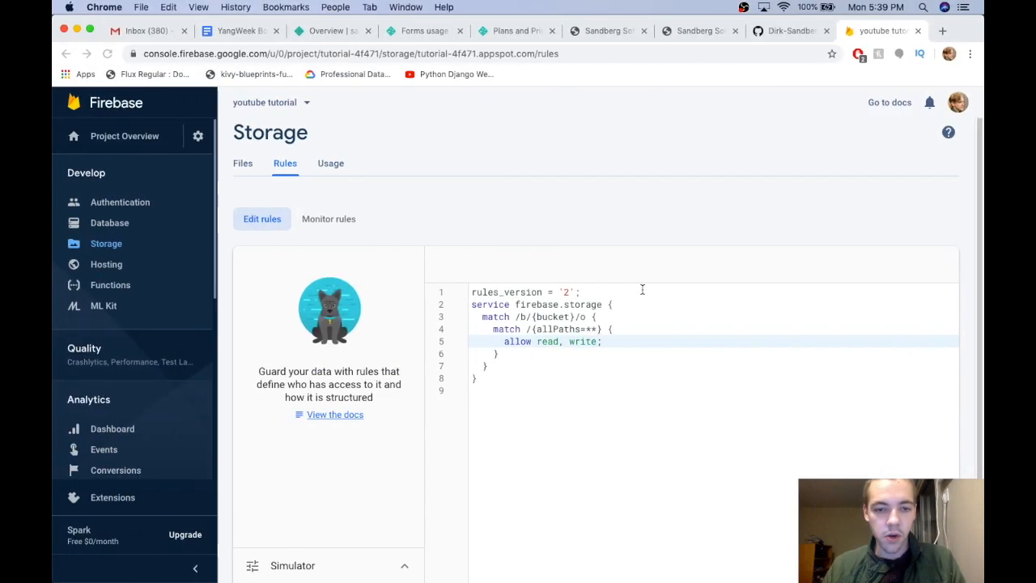
left_click(243, 162)
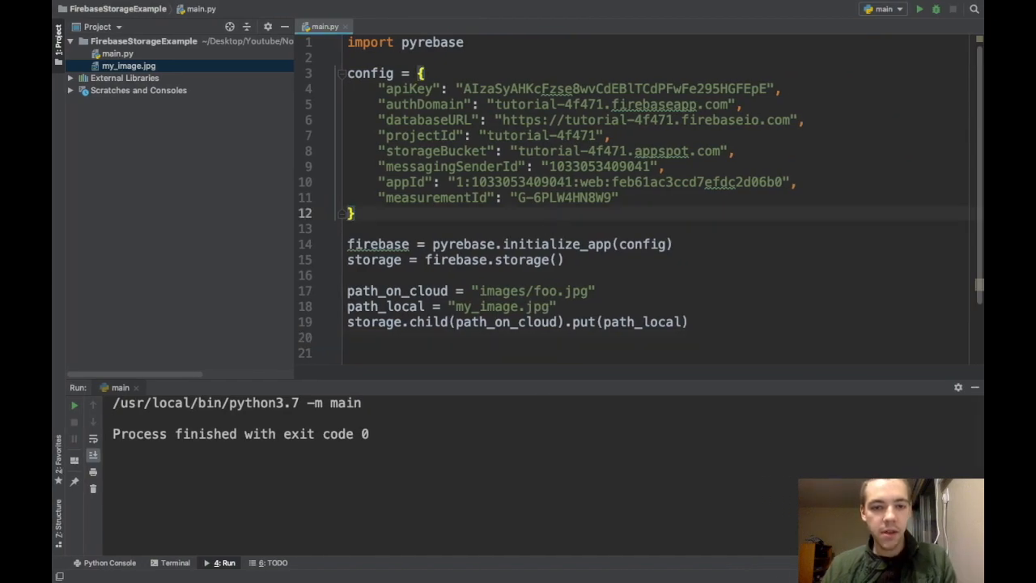
left_click(919, 9)
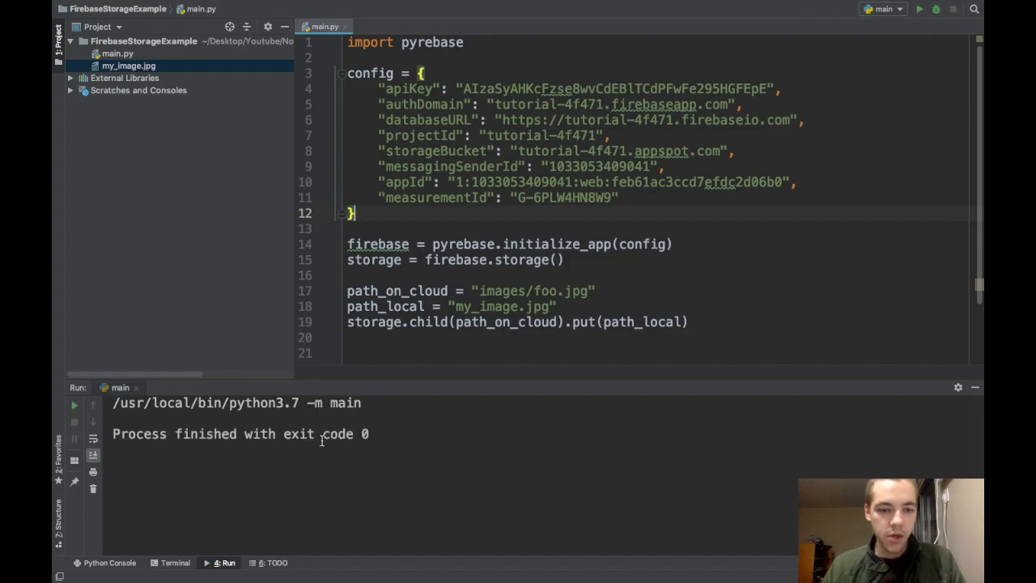
double_click(204, 433)
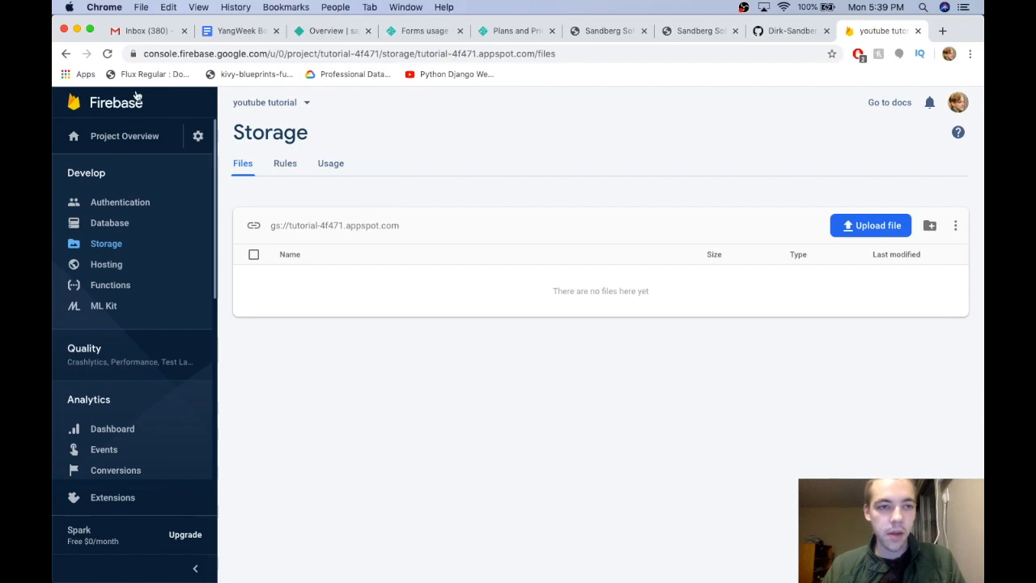
Step: Reload the Storage file list and open images/foo.jpg to preview the uploaded portrait
left_click(107, 54)
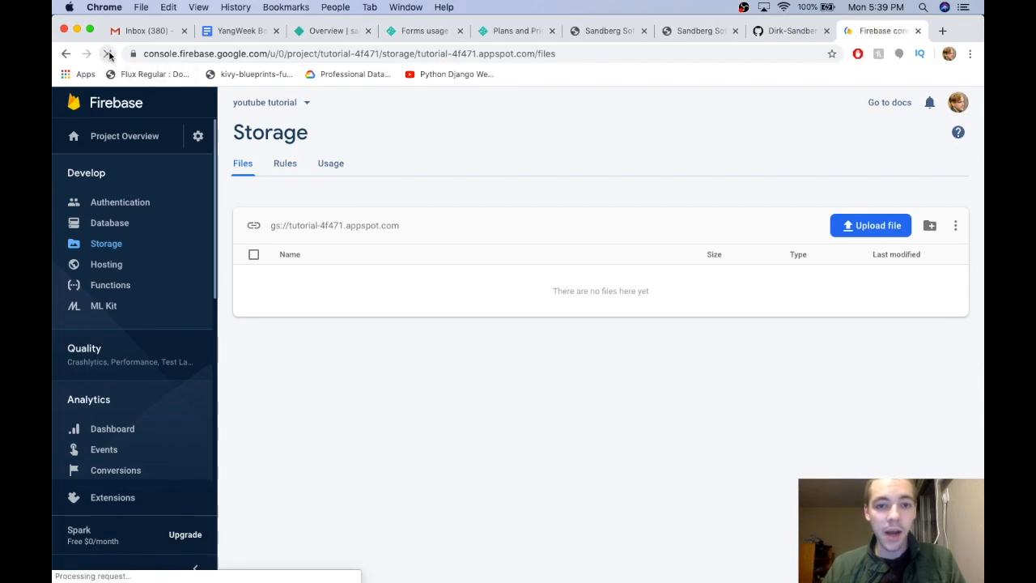
left_click(109, 54)
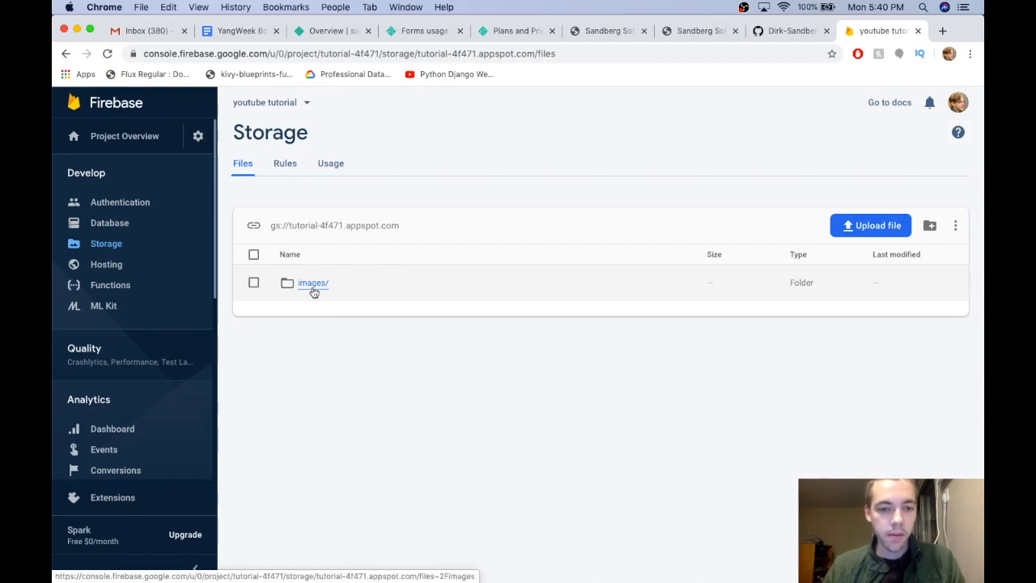
left_click(313, 282)
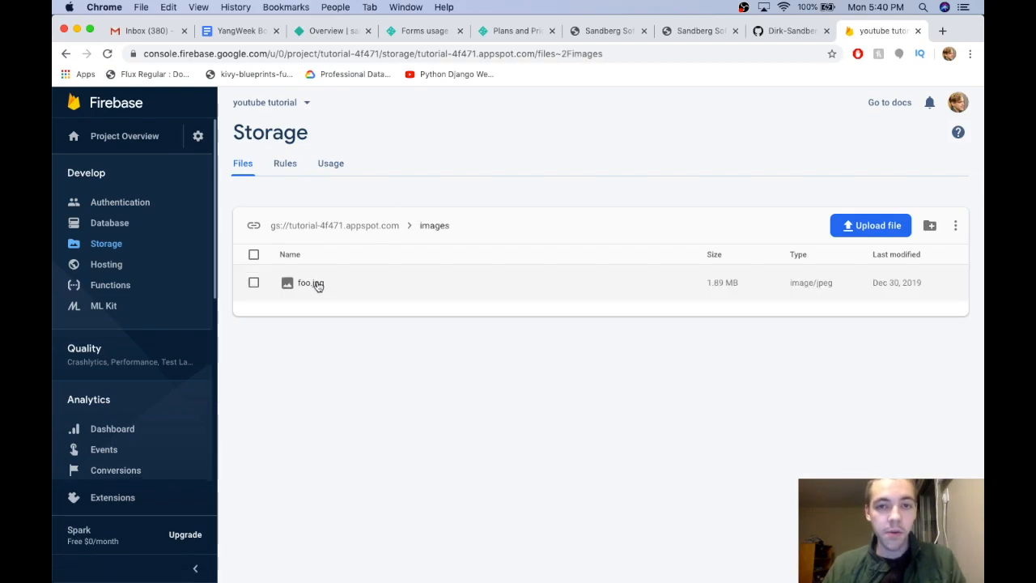
left_click(311, 282)
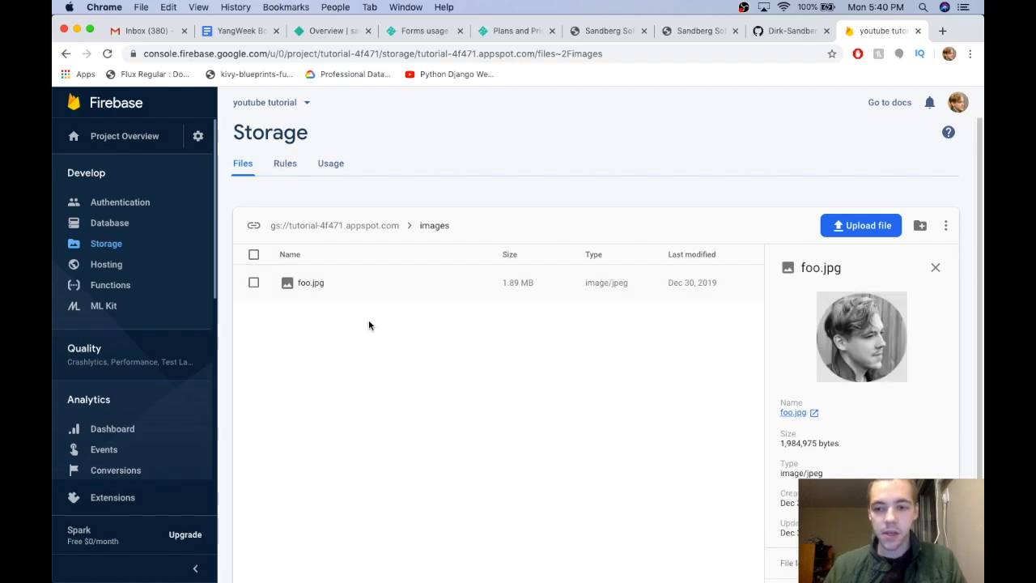
mouse_move(889, 324)
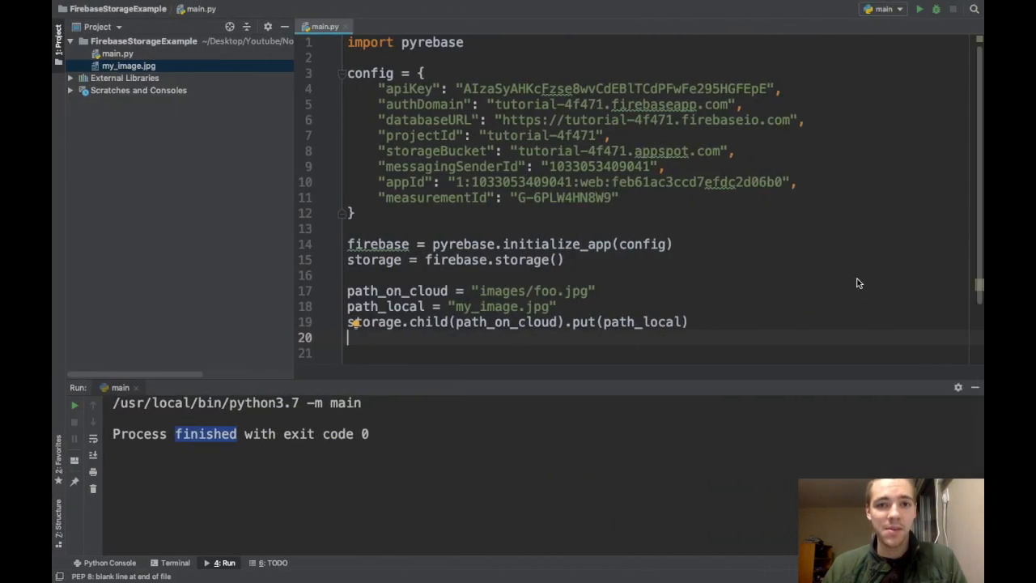
mouse_move(677, 233)
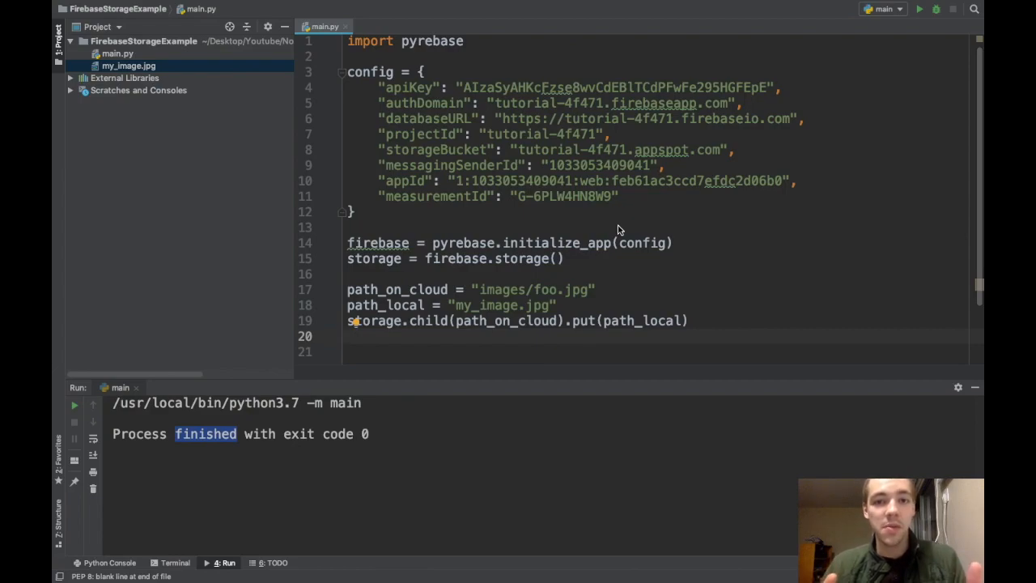
mouse_move(612, 300)
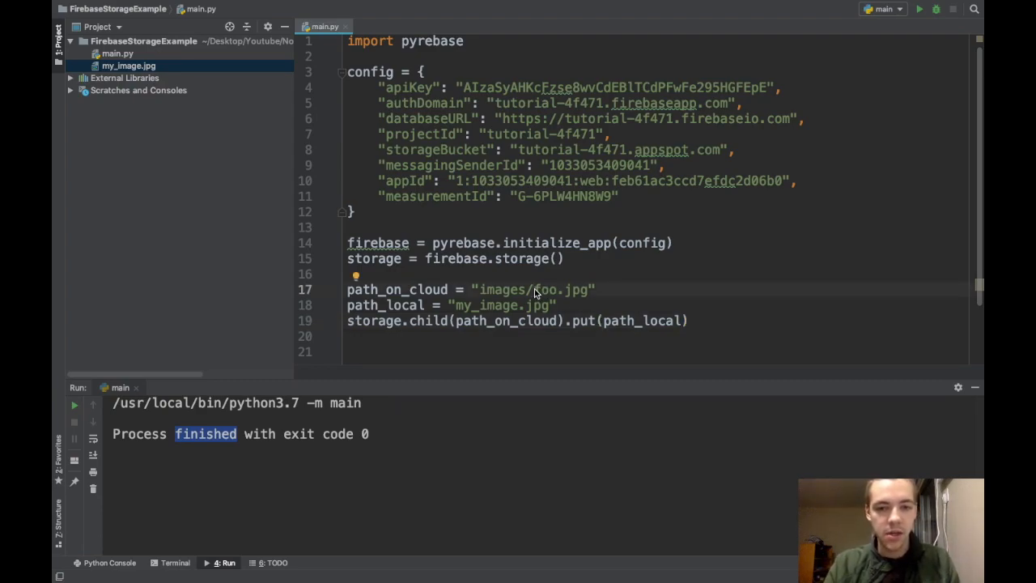
type("erik/")
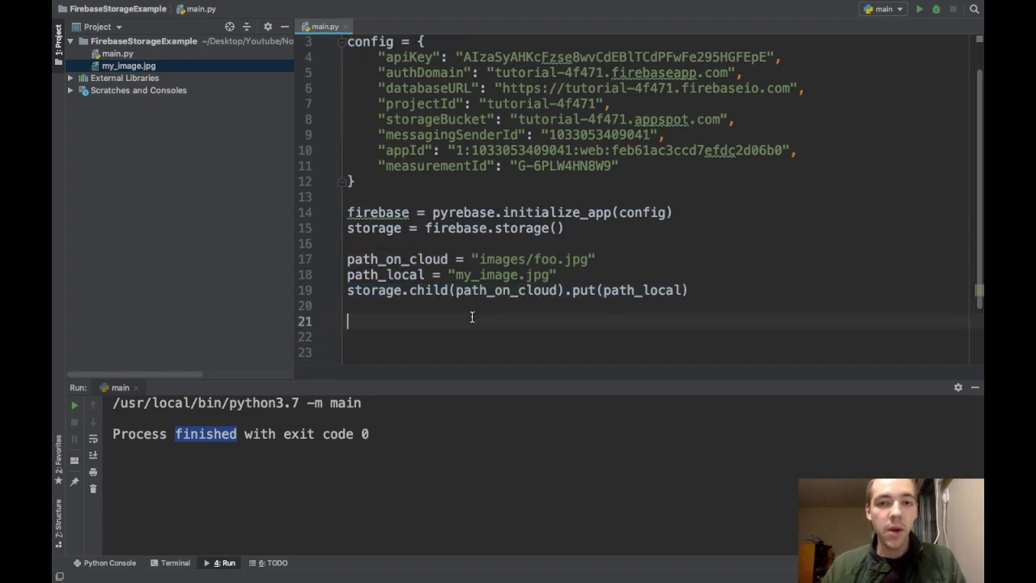
Step: Add storage.child(path_on_cloud).download("test_download.jpg") below the upload call in main.py
type("storage.child")
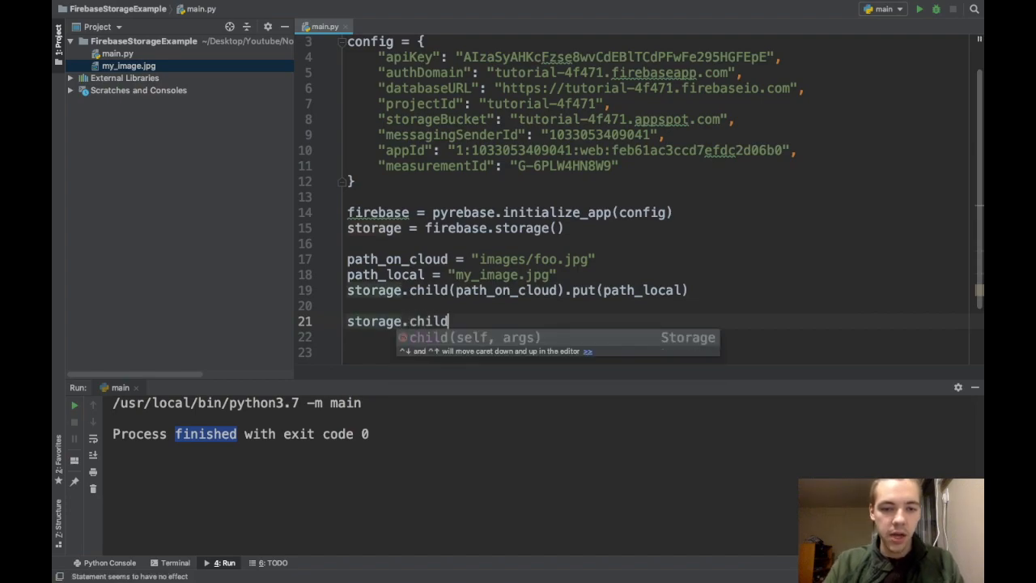
type("(path_on_cloud")
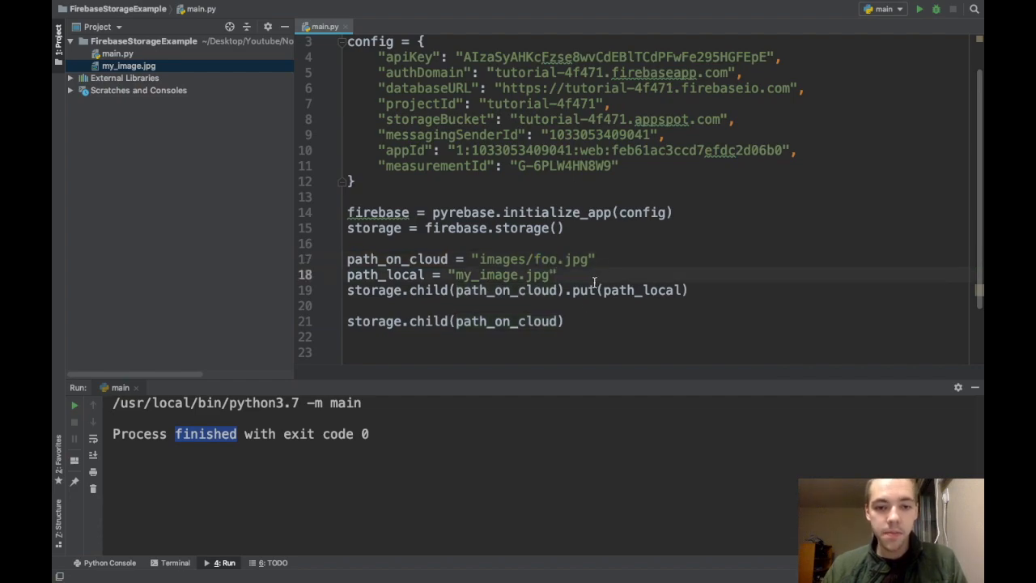
type(".download(")
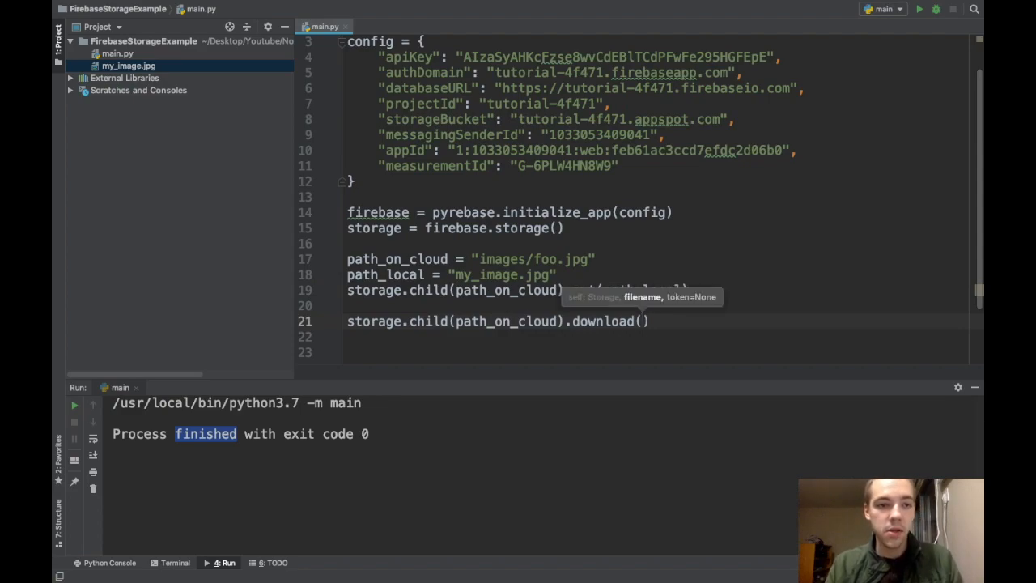
type("\"")
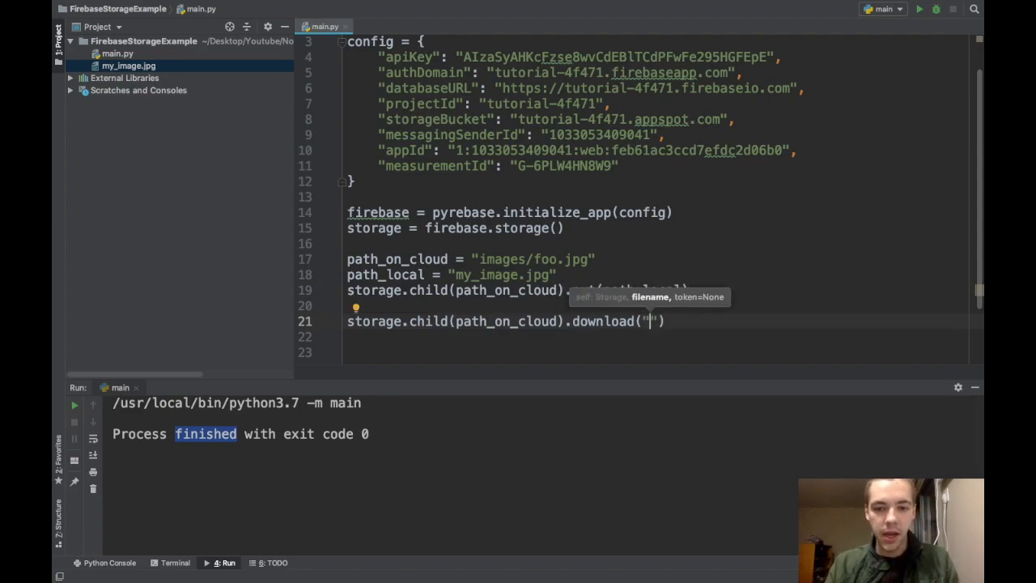
type("test_downlad")
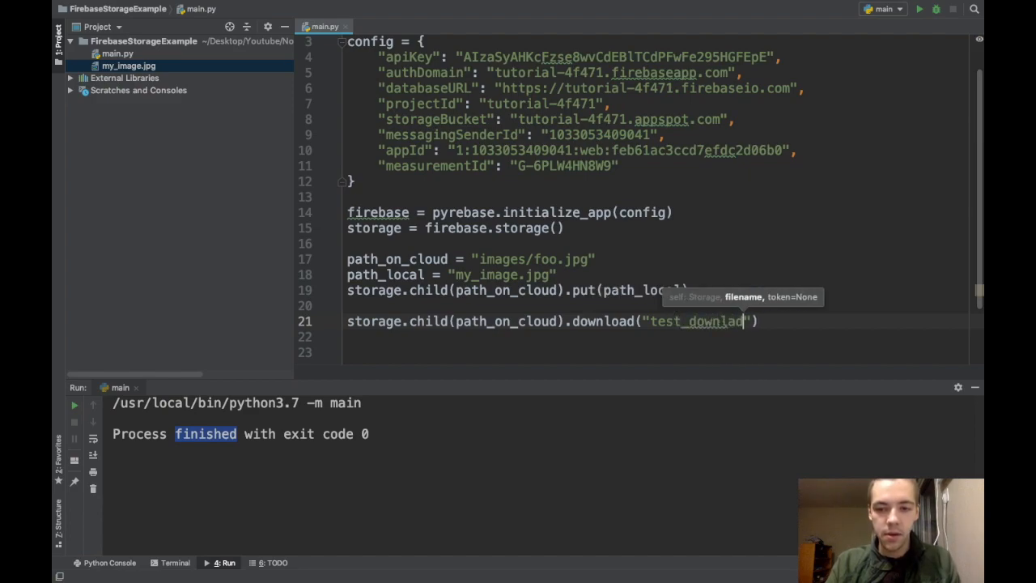
type(".jpg")
left_click(522, 290)
type("#")
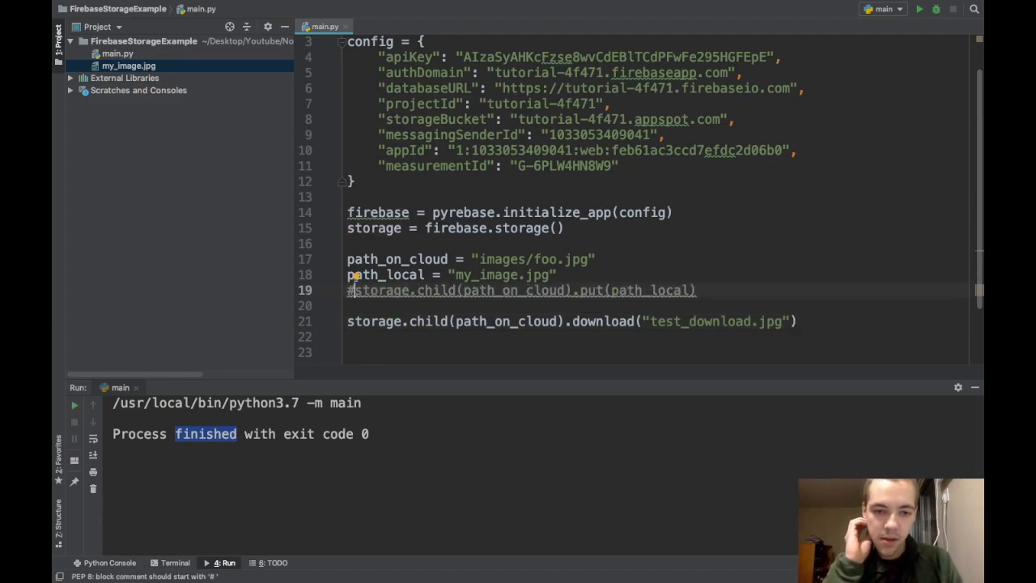
Step: Run main.py and view the newly downloaded test_download.jpg from the Project panel
left_click(920, 9)
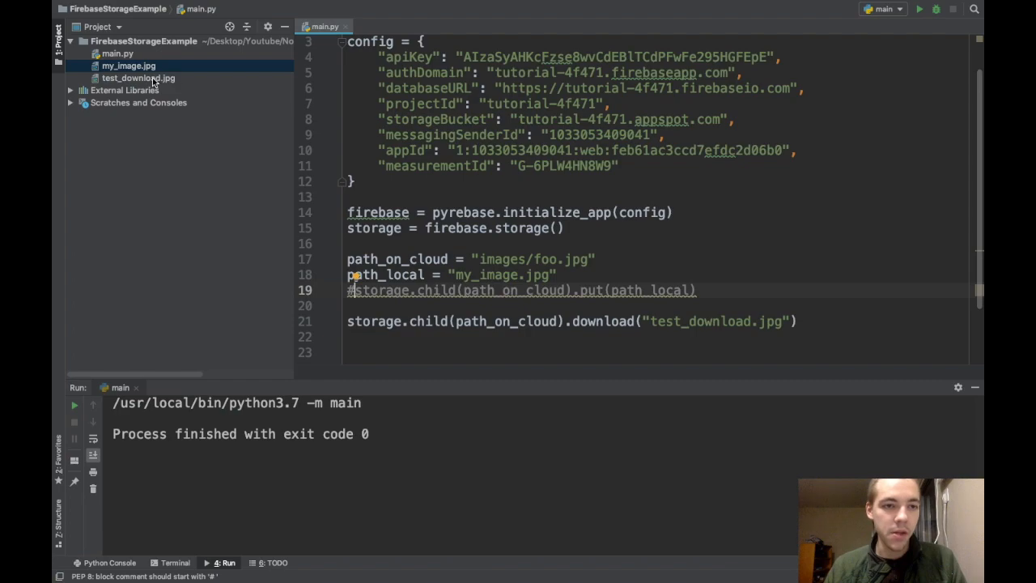
left_click(138, 77)
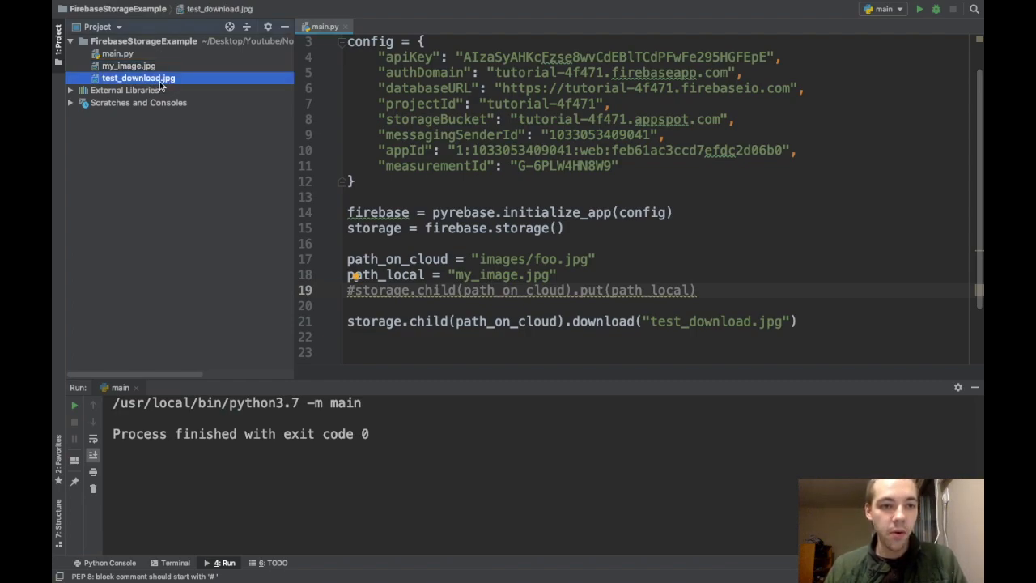
double_click(138, 78)
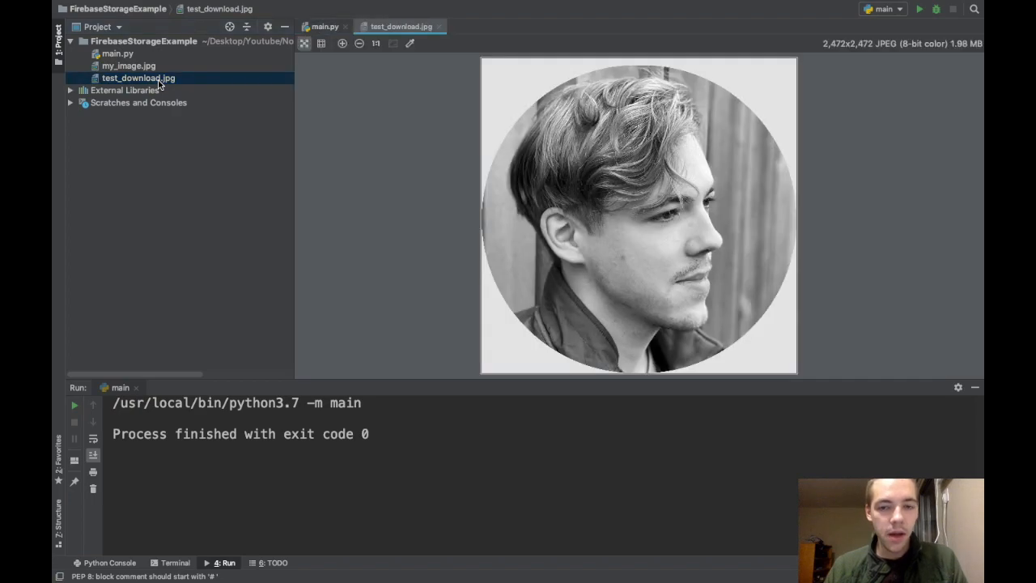
mouse_move(482, 128)
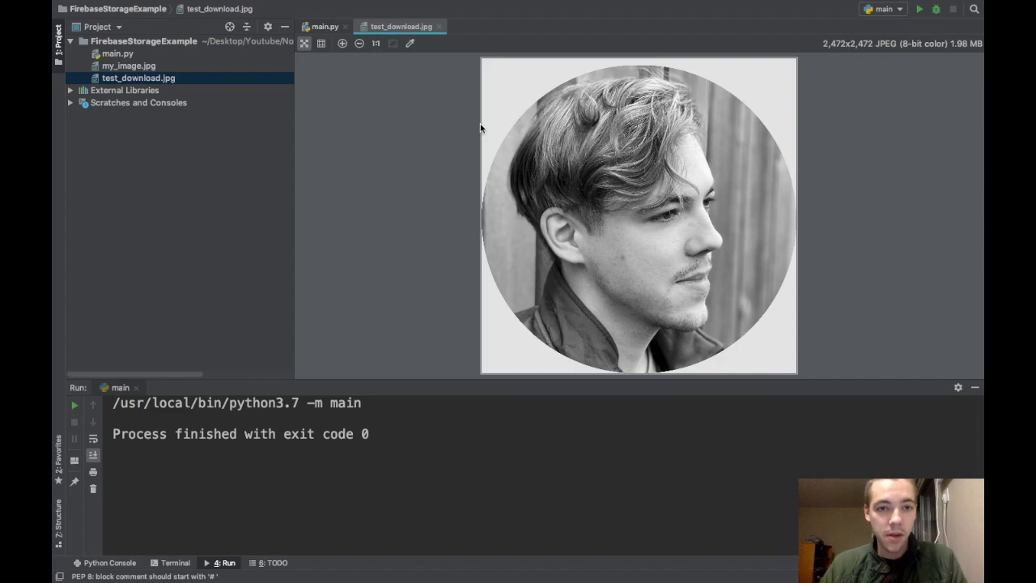
mouse_move(191, 71)
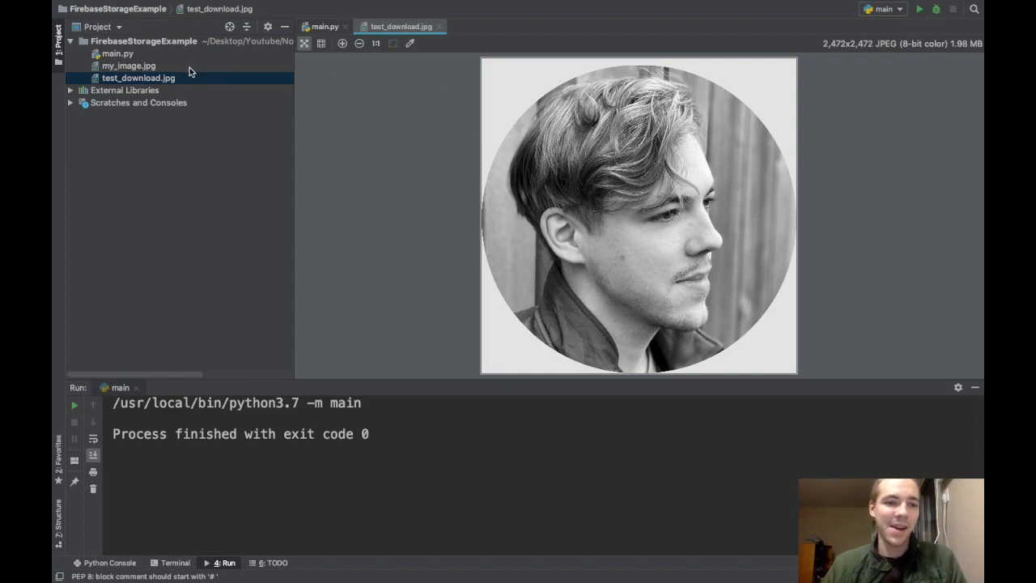
Step: Compare my_image.jpg with test_download.jpg, then return to main.py and select 'pyrebase' in the import
left_click(128, 65)
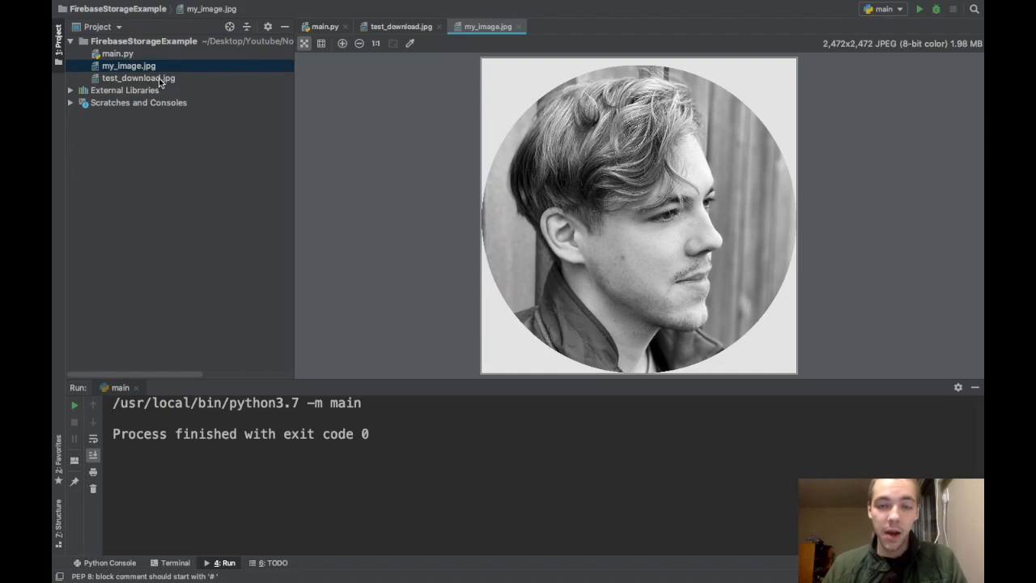
left_click(138, 78)
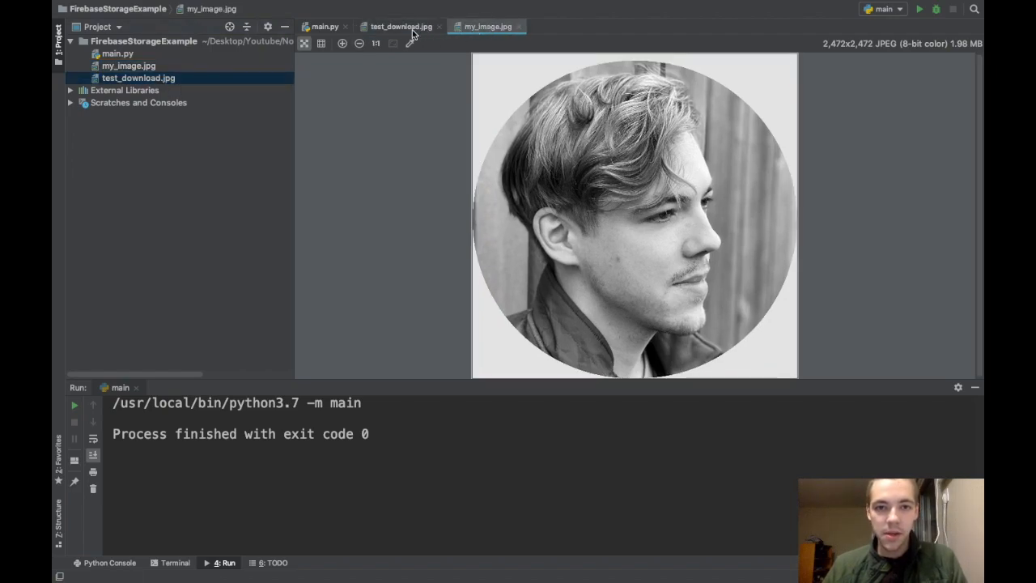
left_click(402, 25)
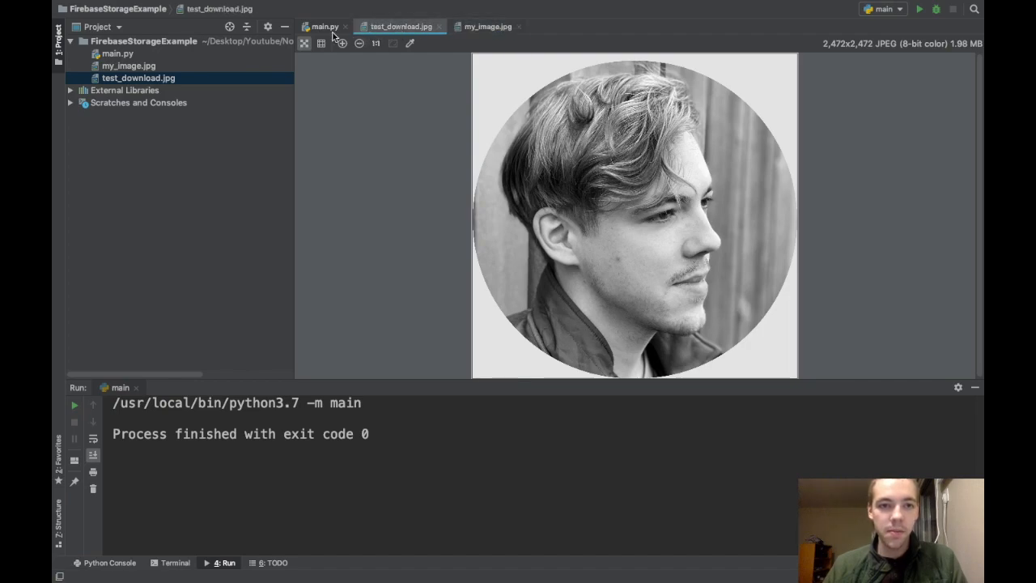
left_click(324, 26)
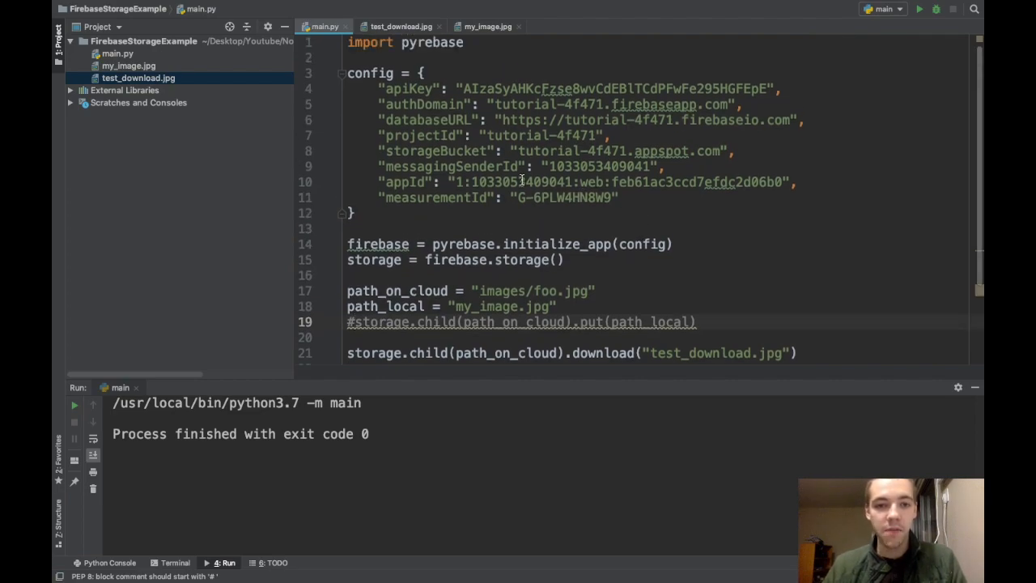
double_click(431, 42)
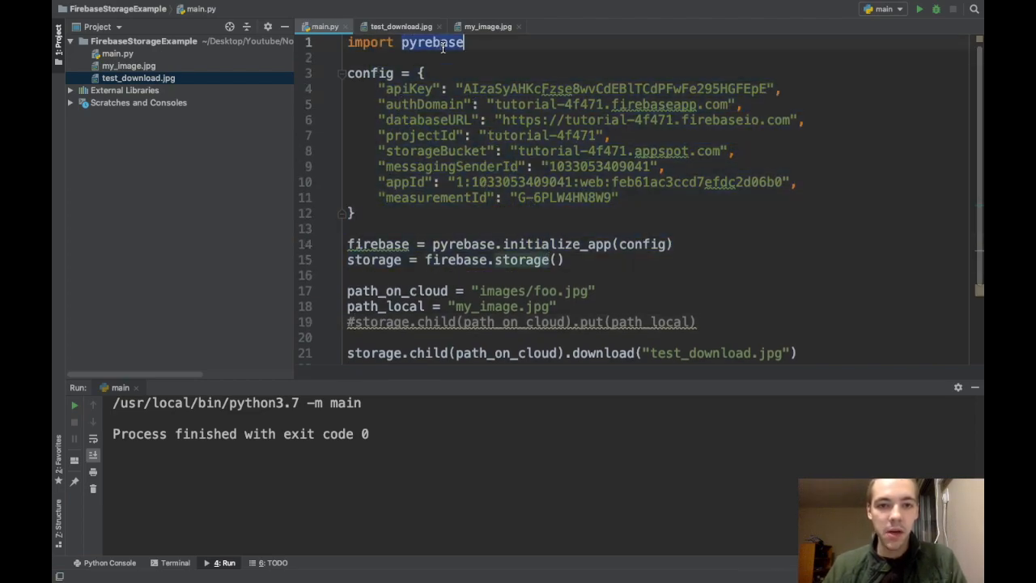